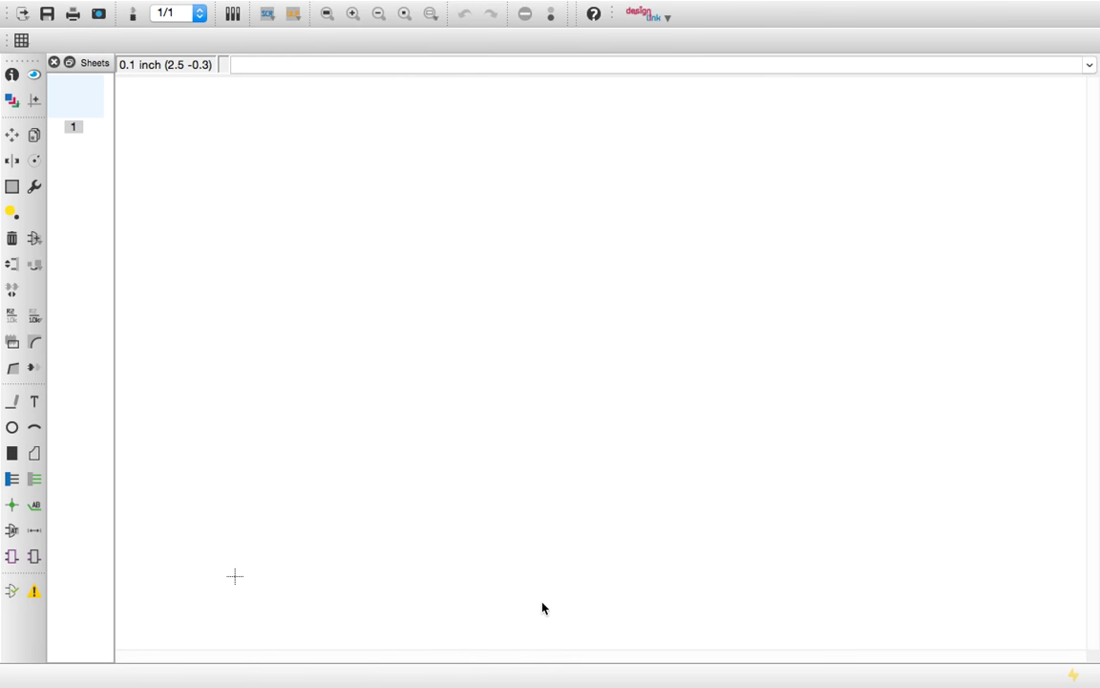
{"action": "mouse_move", "coordinate": [389, 177]}
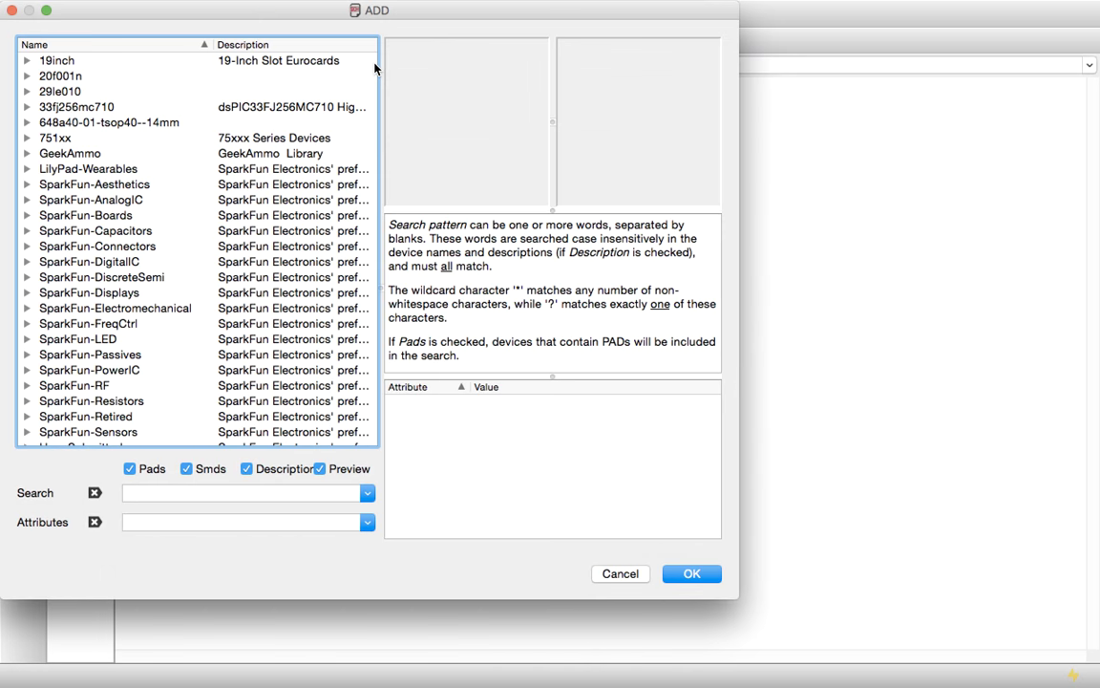
{"action": "mouse_move", "coordinate": [33, 274]}
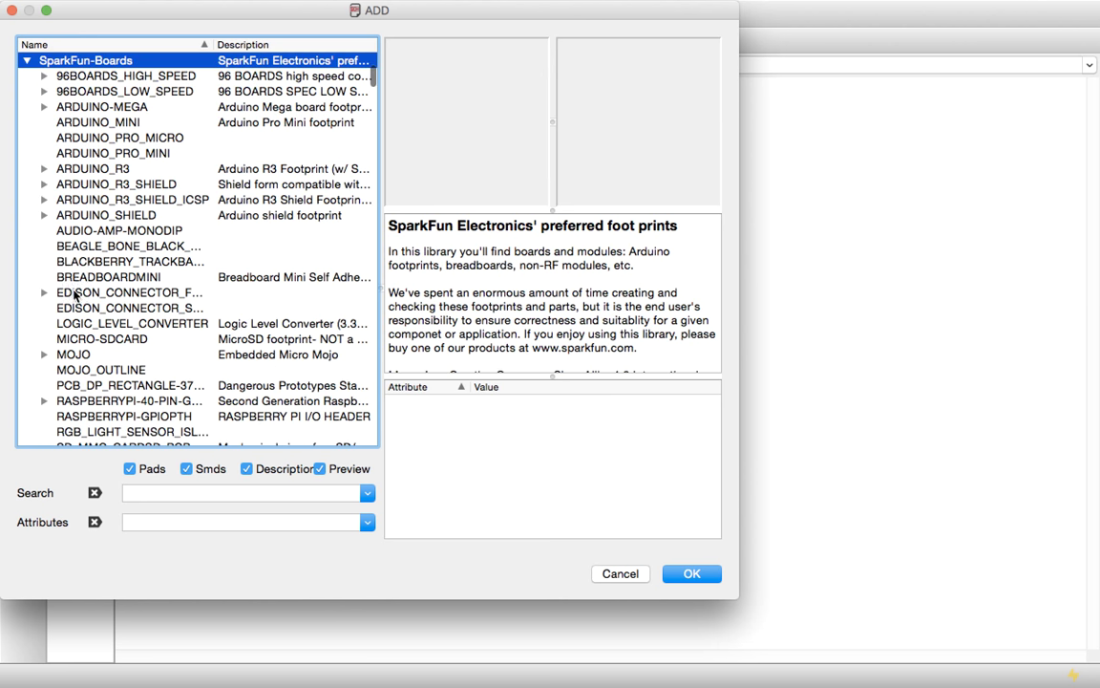
Add the SparkFun ARDUINO_R3_SHIELD part using the UNO_R3_SHIELD package variant
{"action": "left_click", "coordinate": [116, 184]}
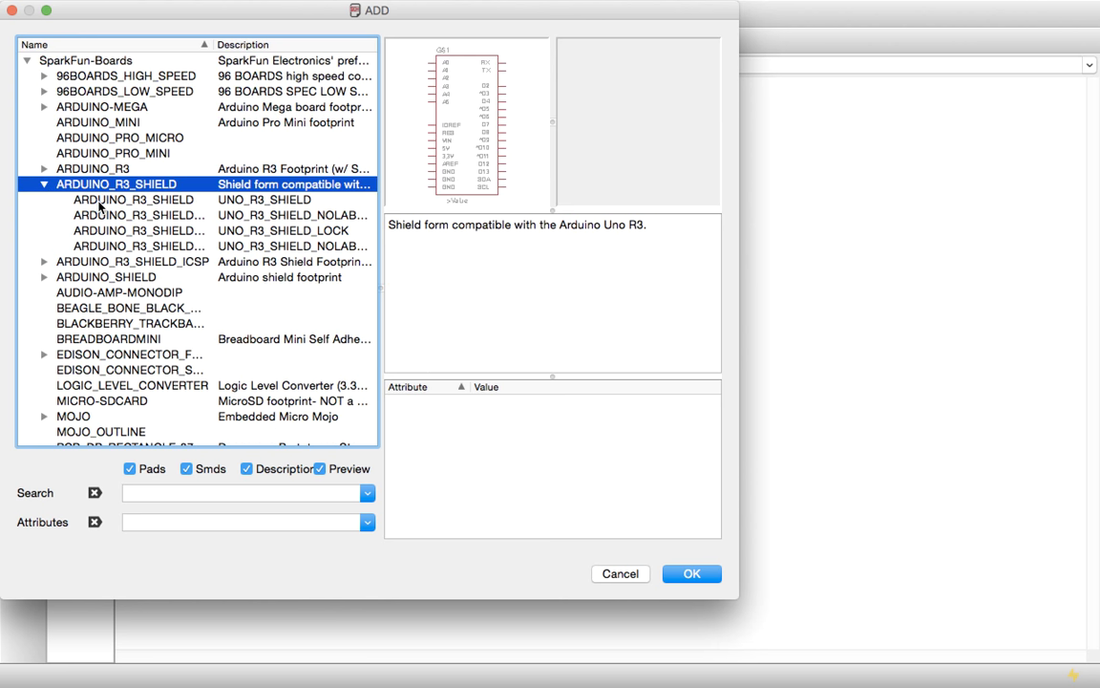
{"action": "left_click", "coordinate": [133, 198]}
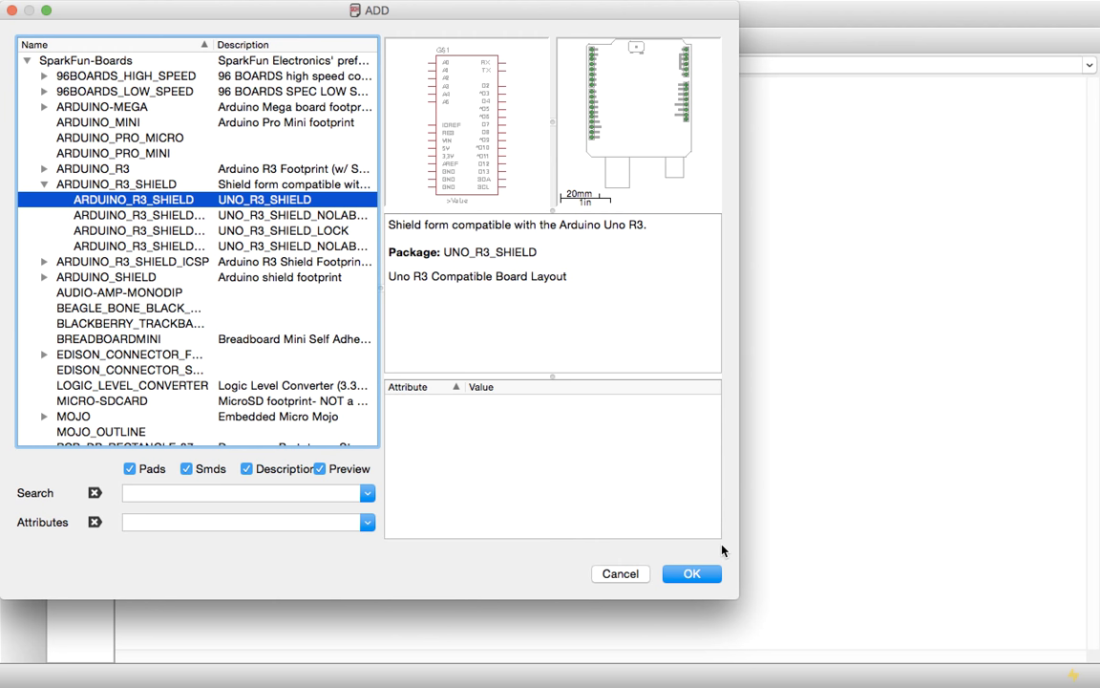
{"action": "left_click", "coordinate": [691, 573]}
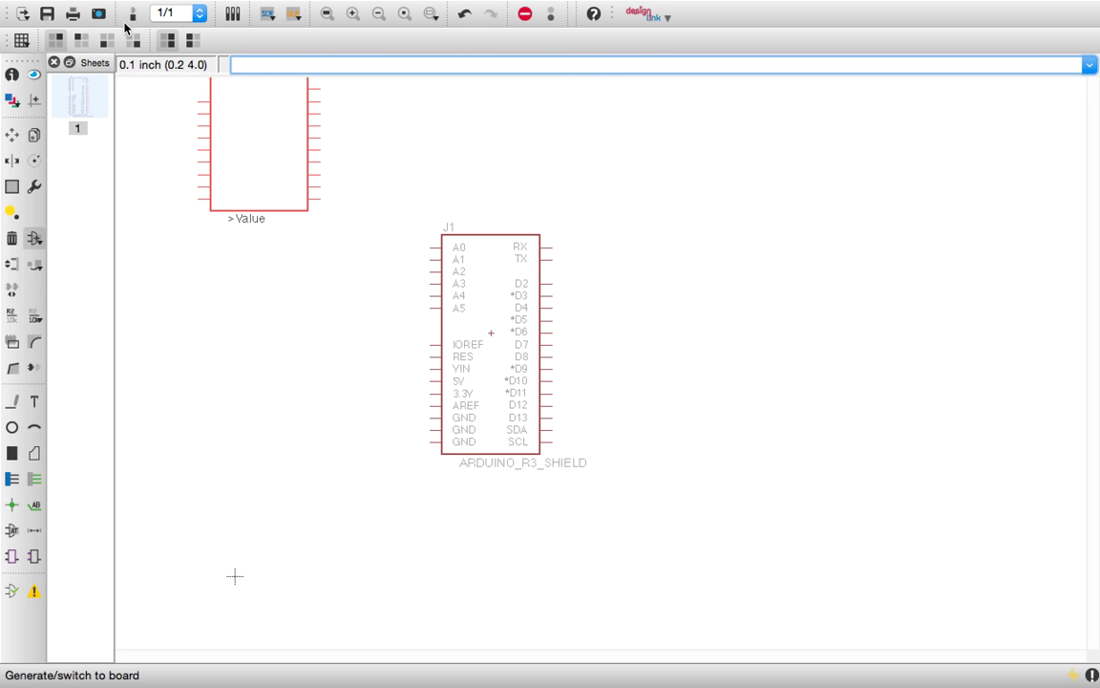
Generate the board layout from the schematic and select the Ripup tool
{"action": "left_click", "coordinate": [131, 13]}
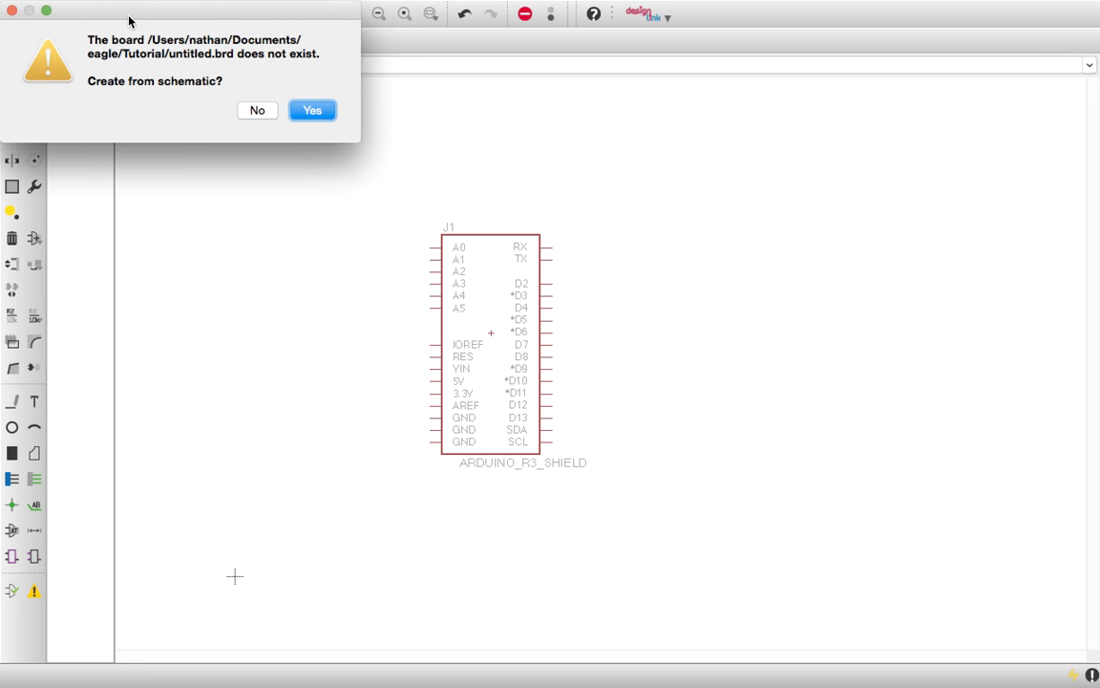
{"action": "left_click", "coordinate": [313, 110]}
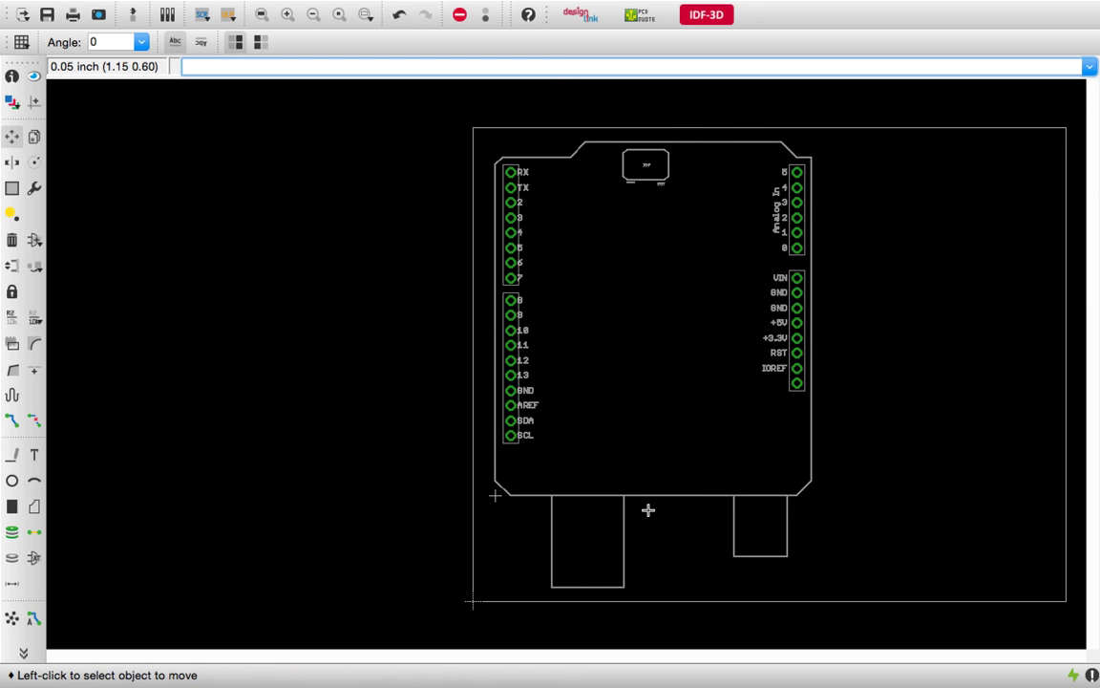
{"action": "mouse_move", "coordinate": [623, 182]}
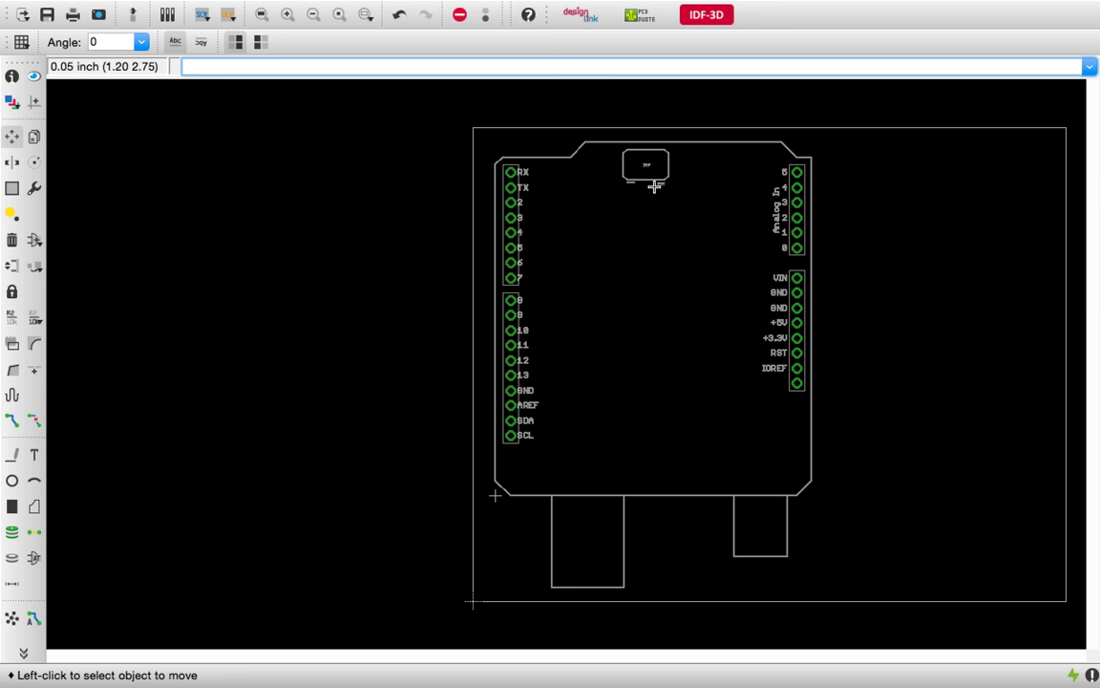
{"action": "mouse_move", "coordinate": [640, 561]}
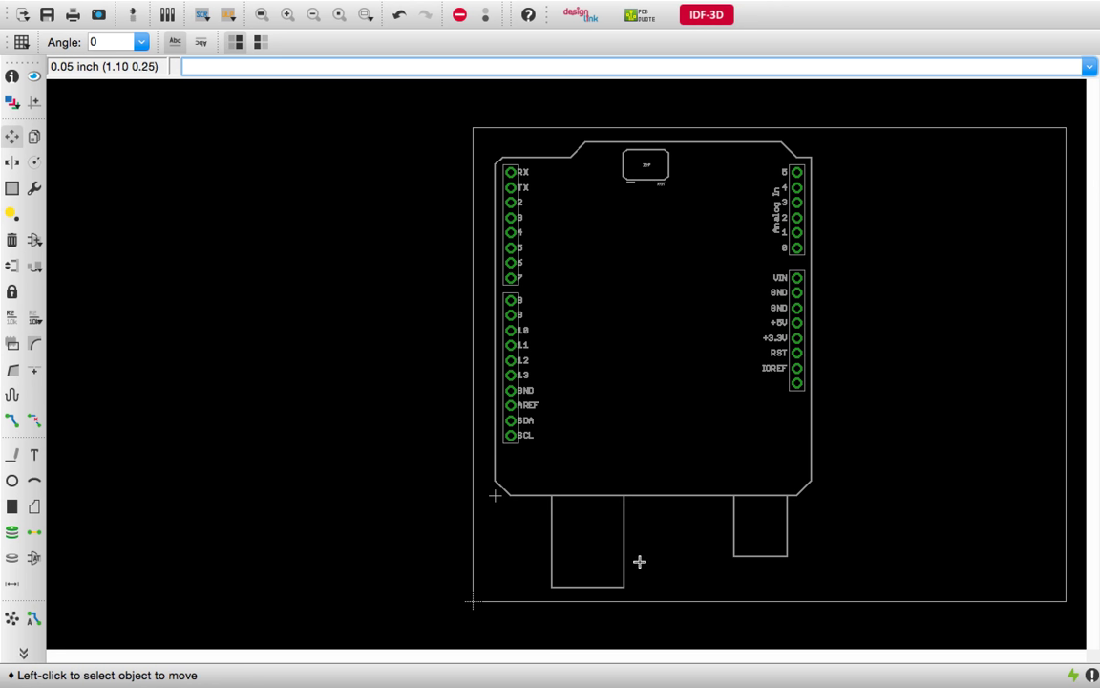
{"action": "mouse_move", "coordinate": [644, 543]}
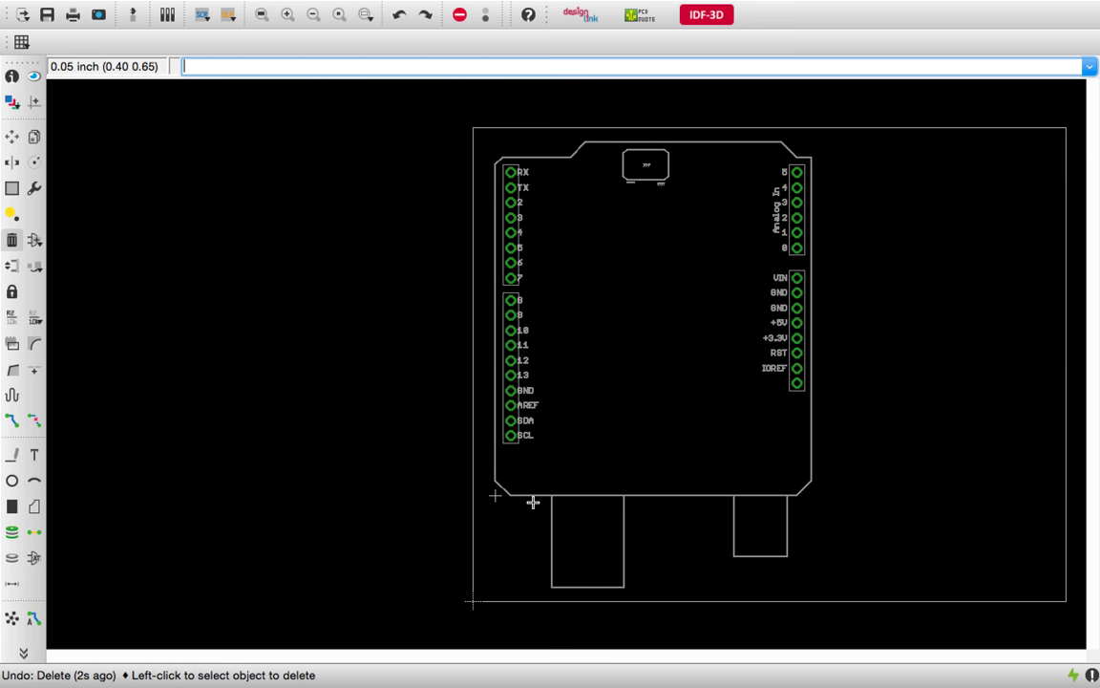
{"action": "mouse_move", "coordinate": [817, 195]}
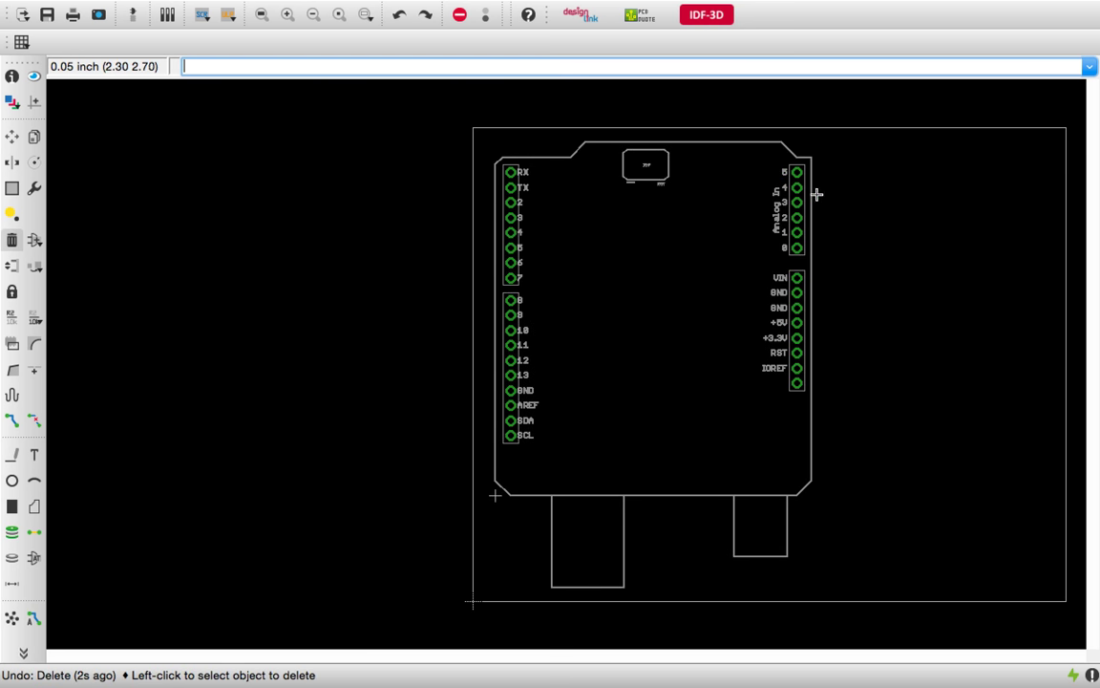
{"action": "mouse_move", "coordinate": [793, 233]}
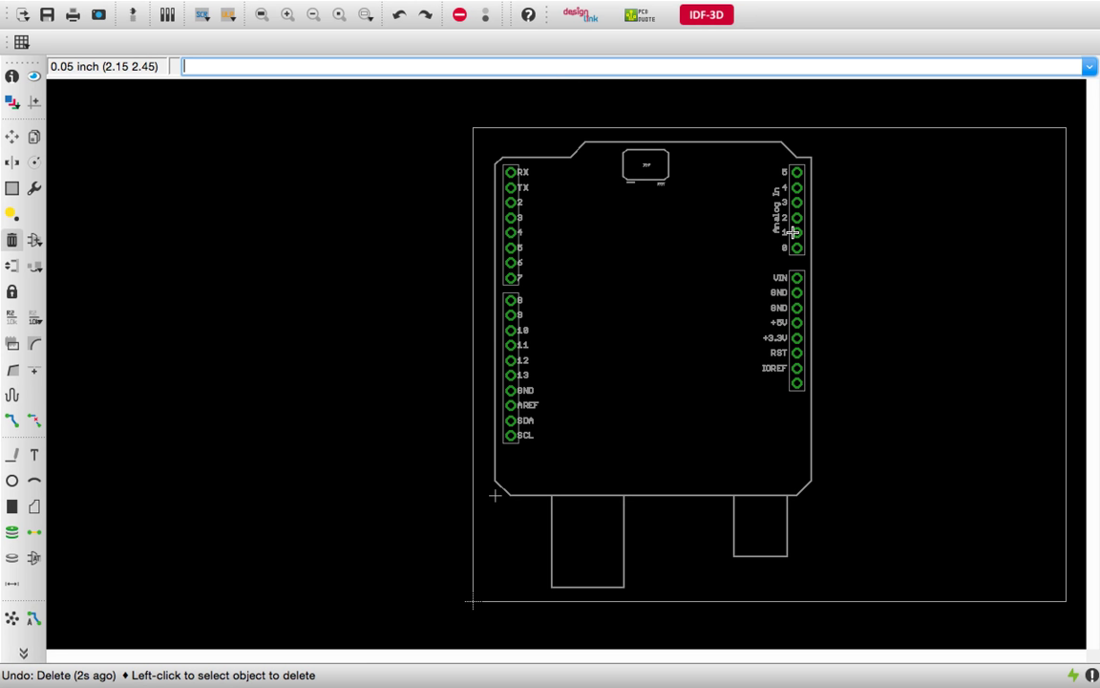
{"action": "left_click", "coordinate": [35, 420]}
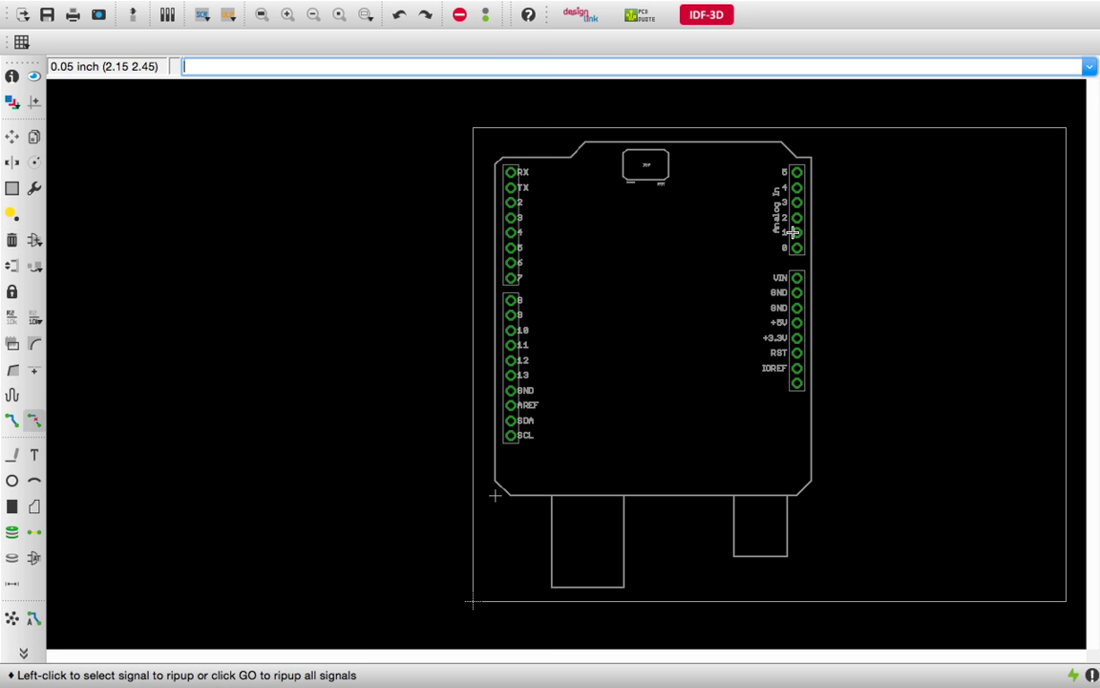
{"action": "mouse_move", "coordinate": [561, 530]}
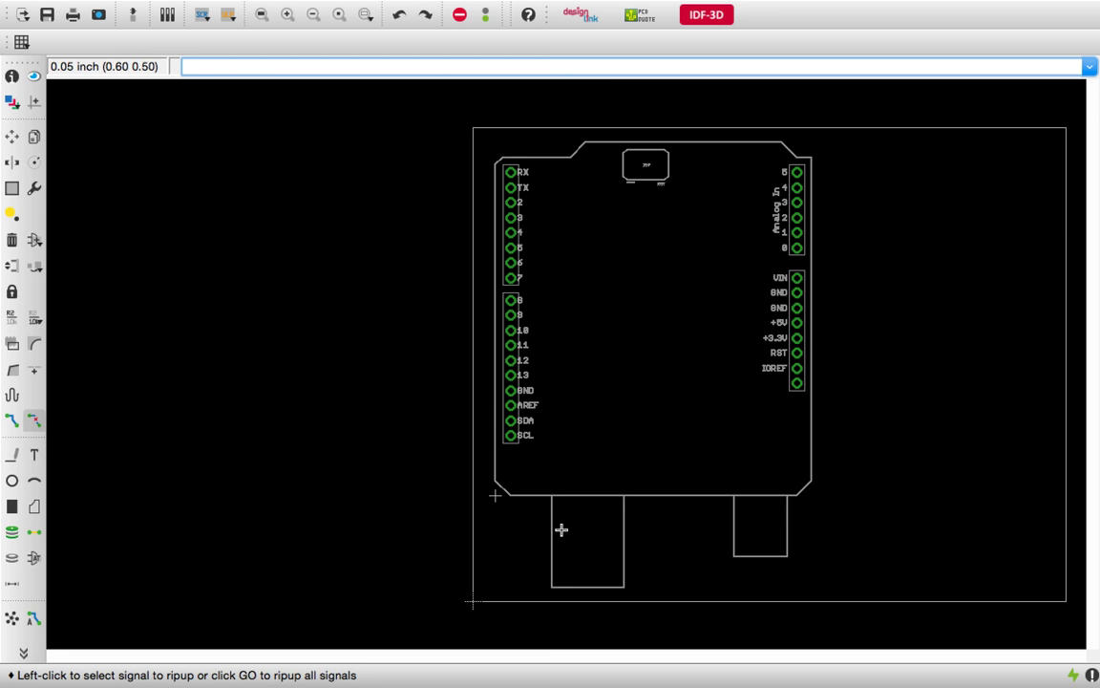
{"action": "mouse_move", "coordinate": [619, 530]}
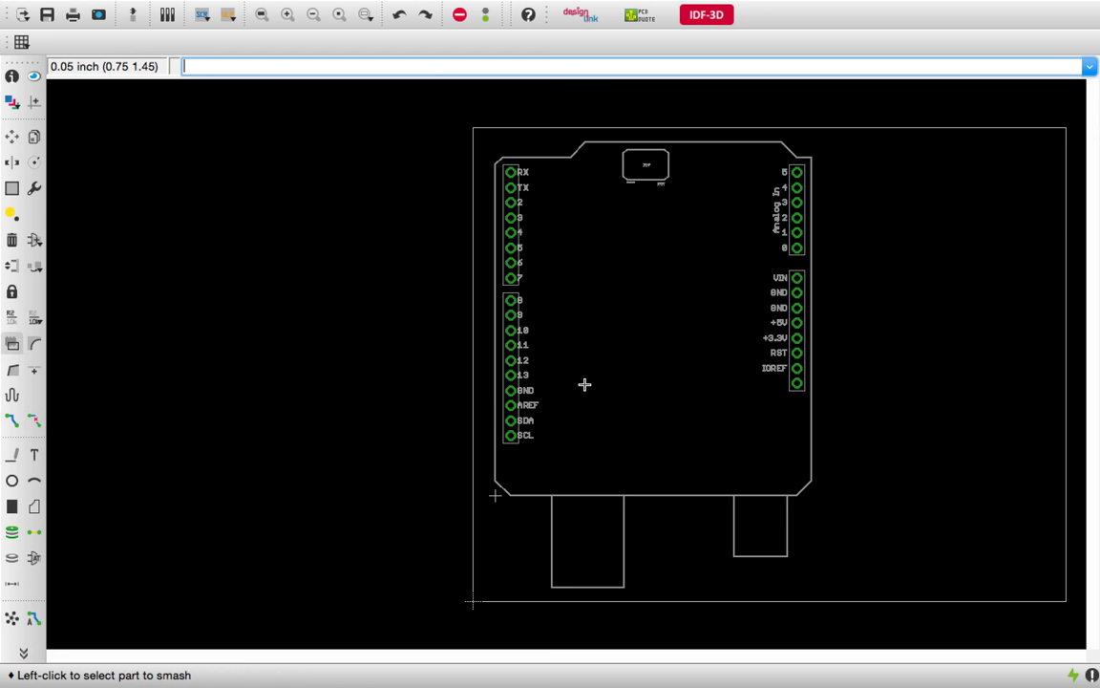
{"action": "mouse_move", "coordinate": [717, 495]}
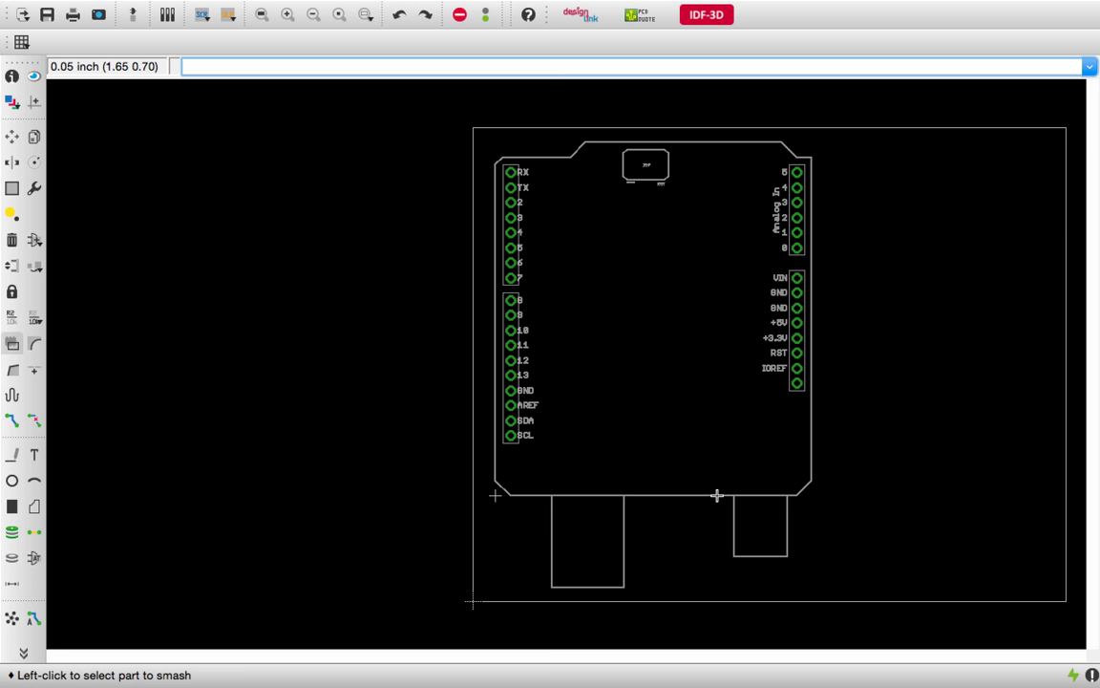
{"action": "mouse_move", "coordinate": [731, 498]}
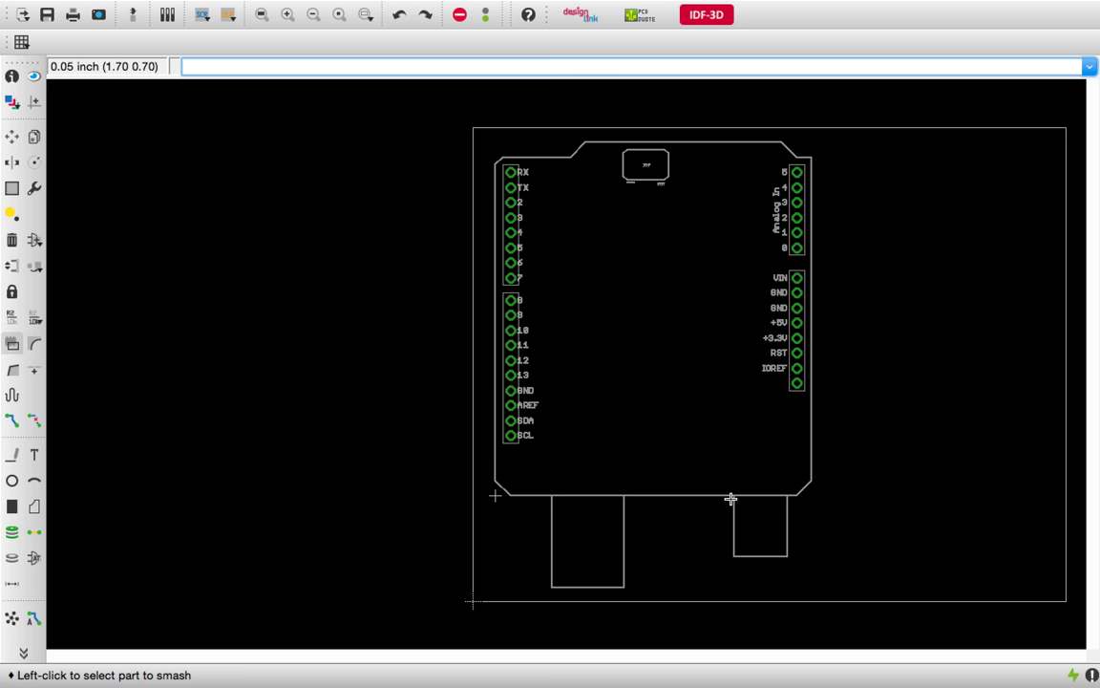
{"action": "mouse_move", "coordinate": [530, 342]}
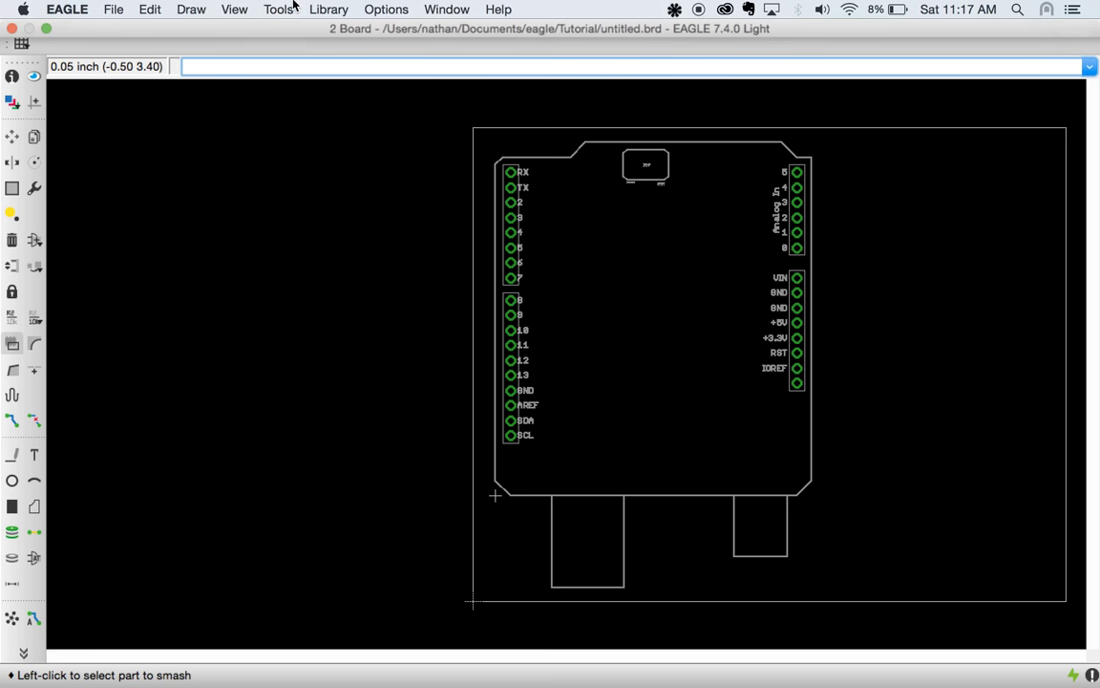
Start opening an existing library file and browse the lbr directory
{"action": "left_click", "coordinate": [329, 9]}
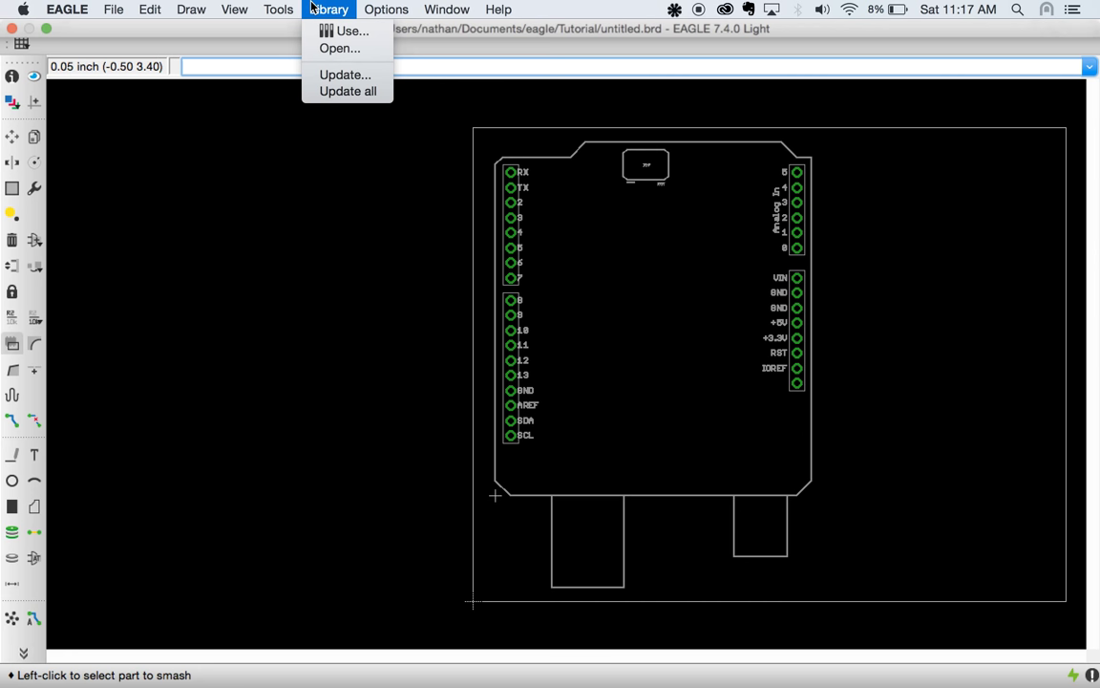
{"action": "mouse_move", "coordinate": [340, 49]}
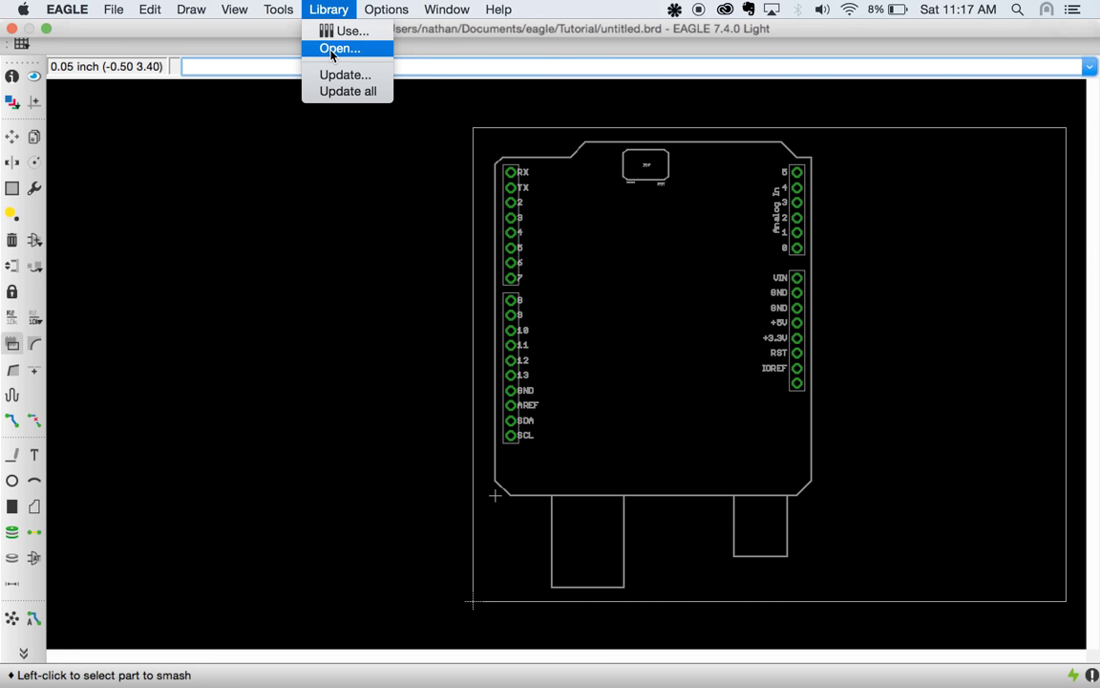
{"action": "left_click", "coordinate": [338, 48]}
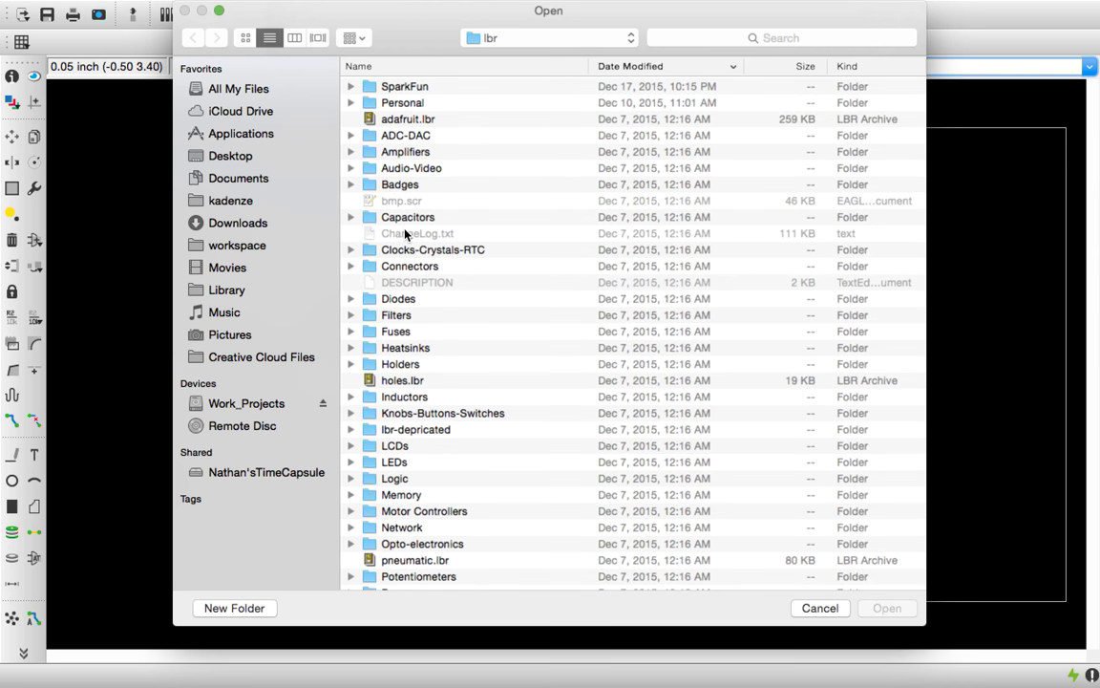
{"action": "mouse_move", "coordinate": [610, 82]}
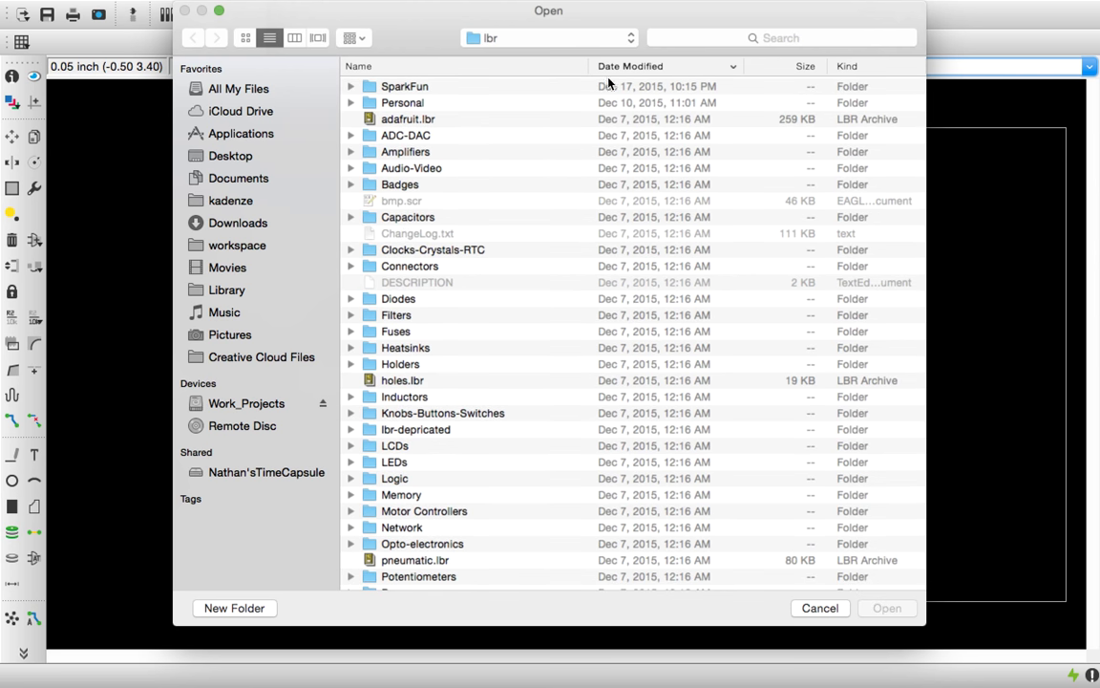
{"action": "left_click", "coordinate": [549, 37]}
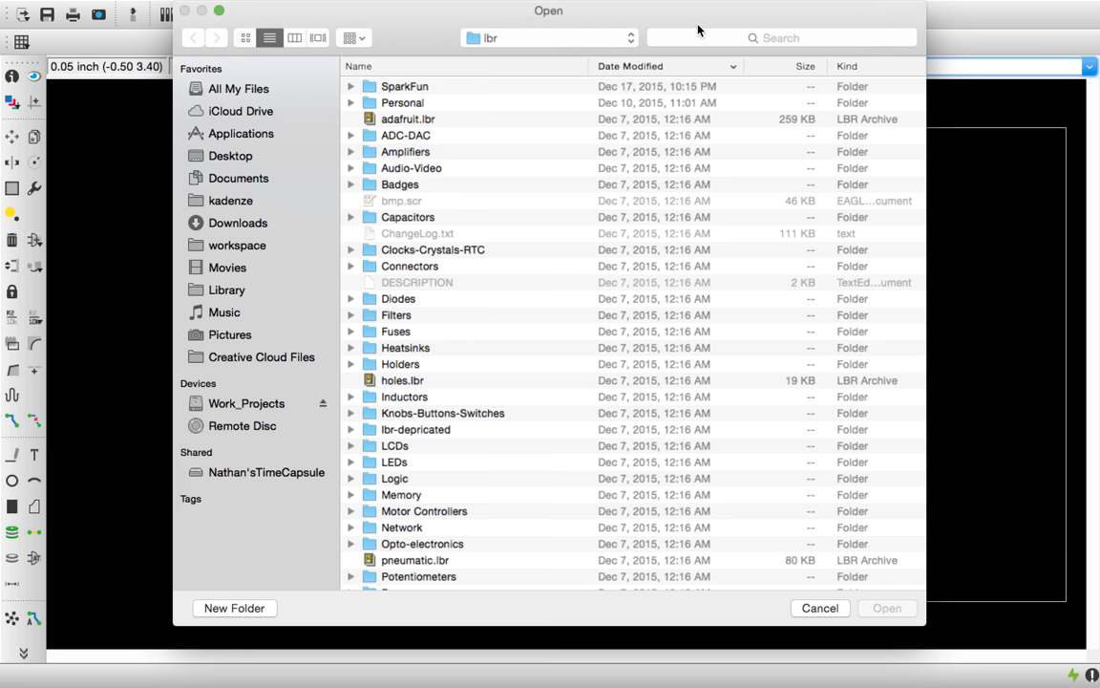
{"action": "scroll", "scroll_direction": "down", "scroll_amount": 3}
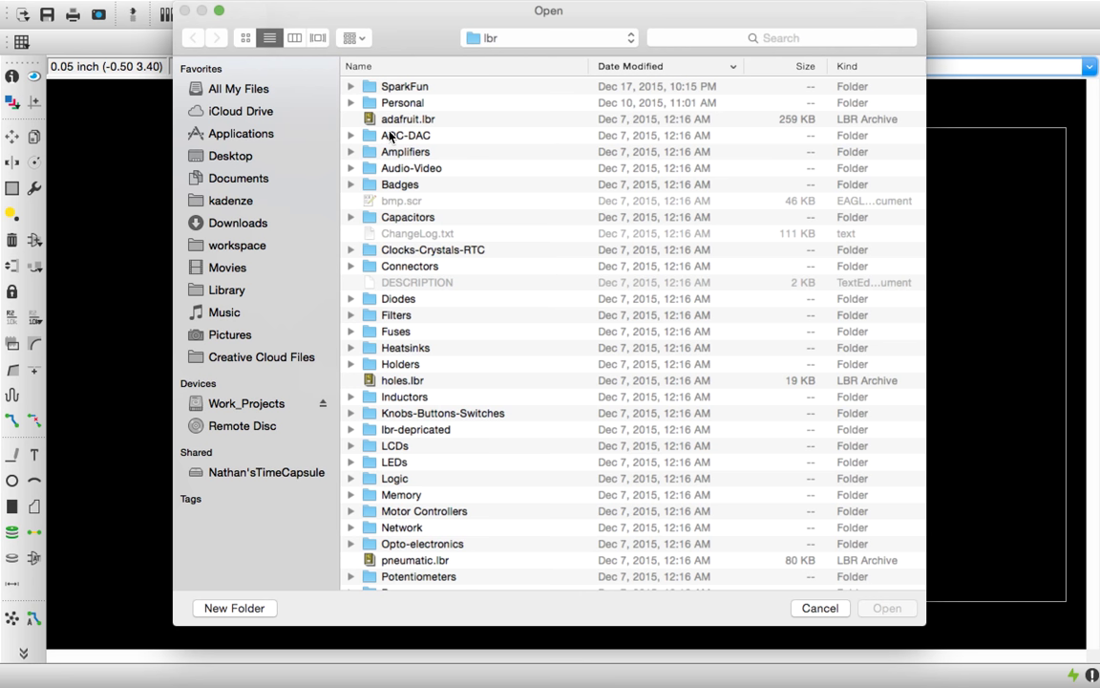
{"action": "mouse_move", "coordinate": [390, 136]}
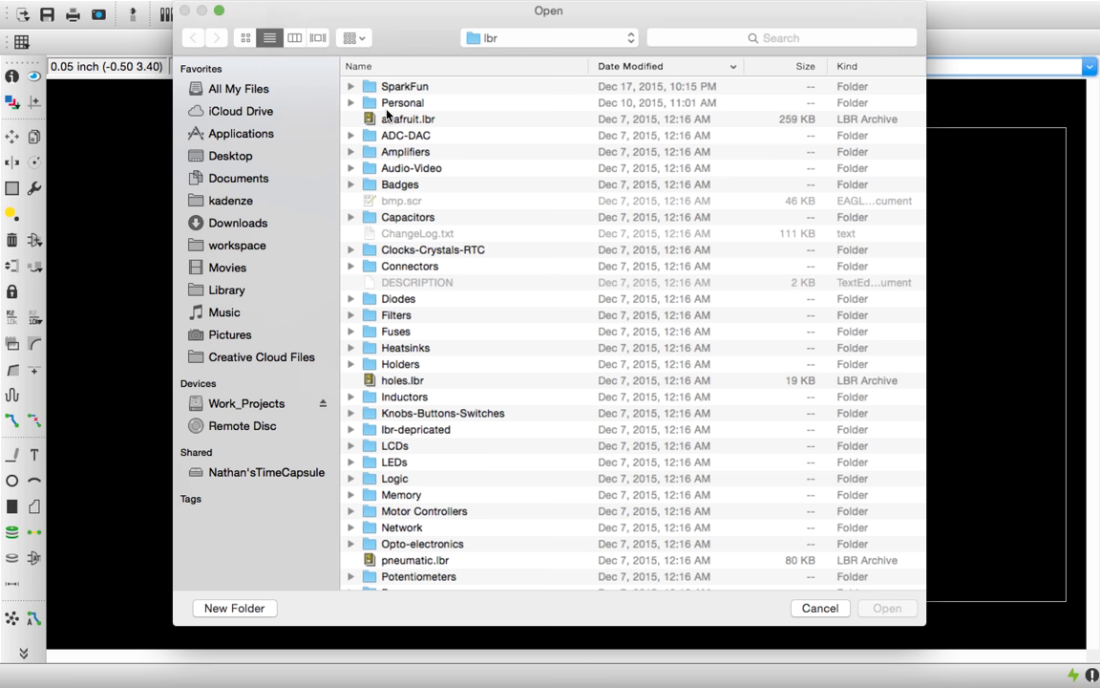
{"action": "mouse_move", "coordinate": [351, 104]}
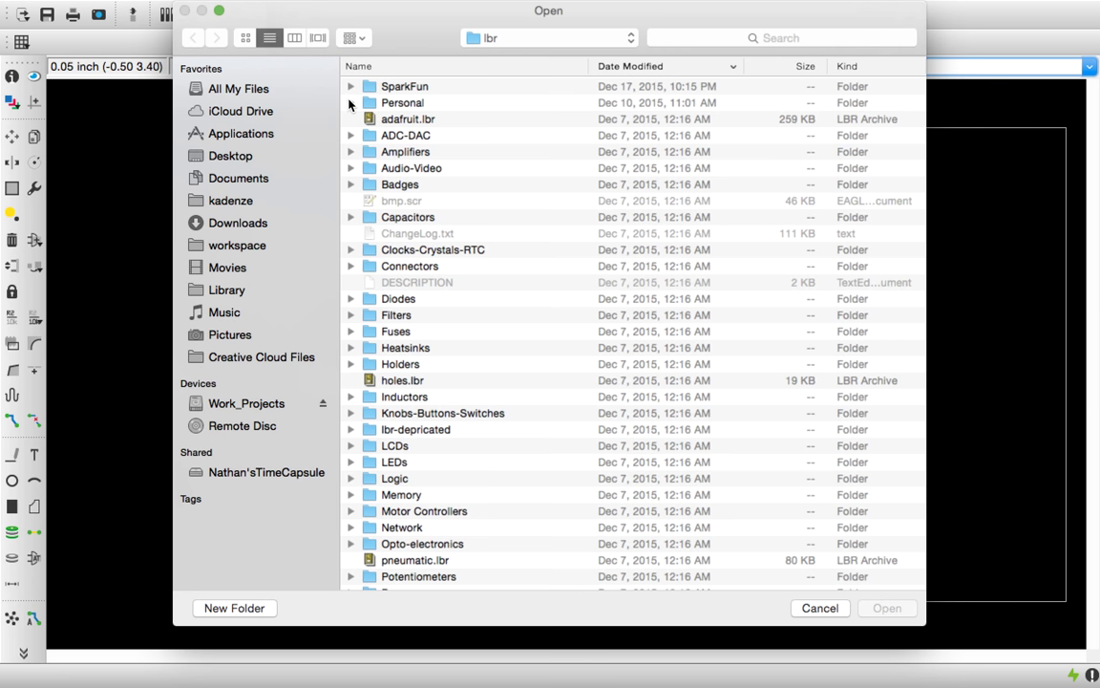
{"action": "mouse_move", "coordinate": [490, 188]}
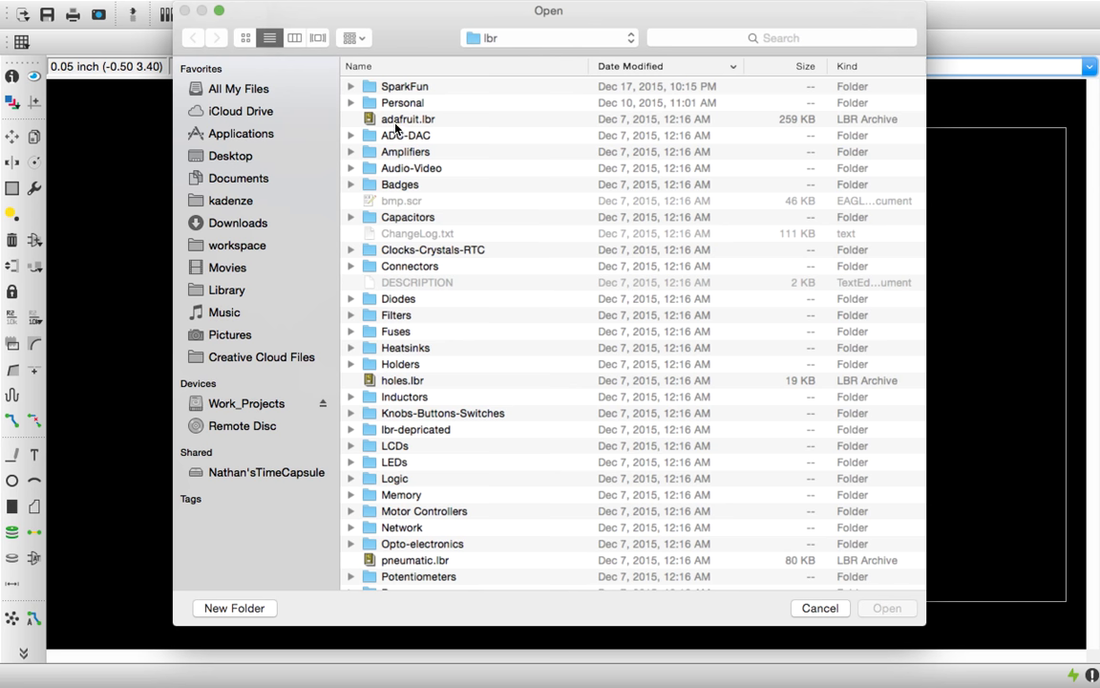
{"action": "mouse_move", "coordinate": [354, 95]}
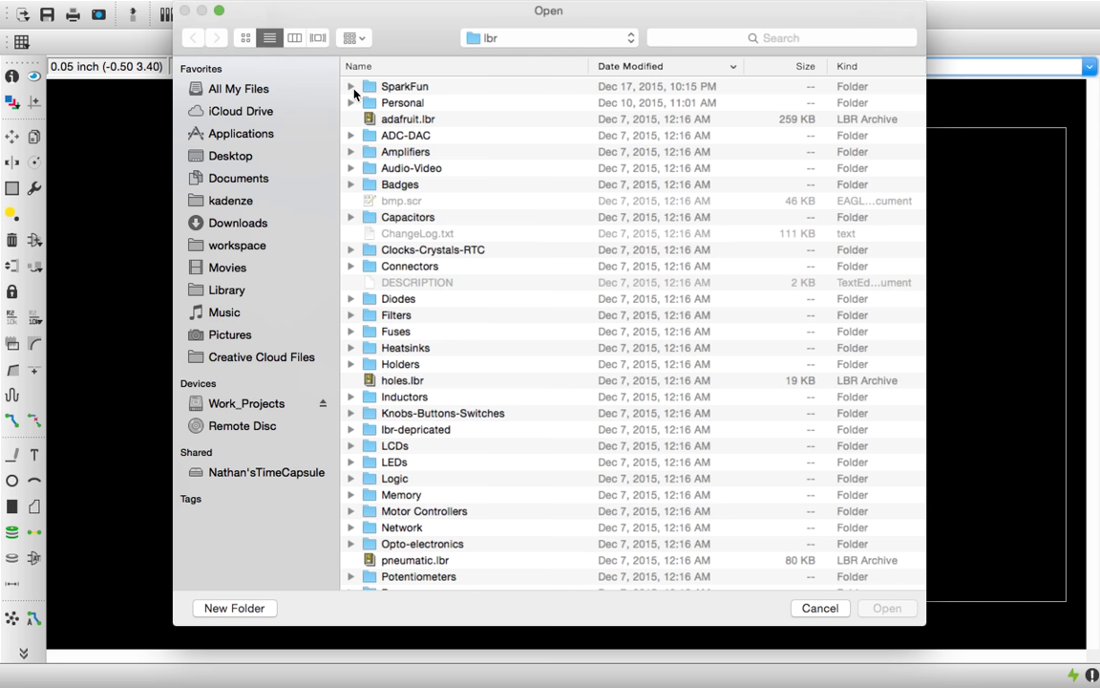
Expand the SparkFun folder and select SparkFun-Boards.lbr
{"action": "left_click", "coordinate": [351, 86]}
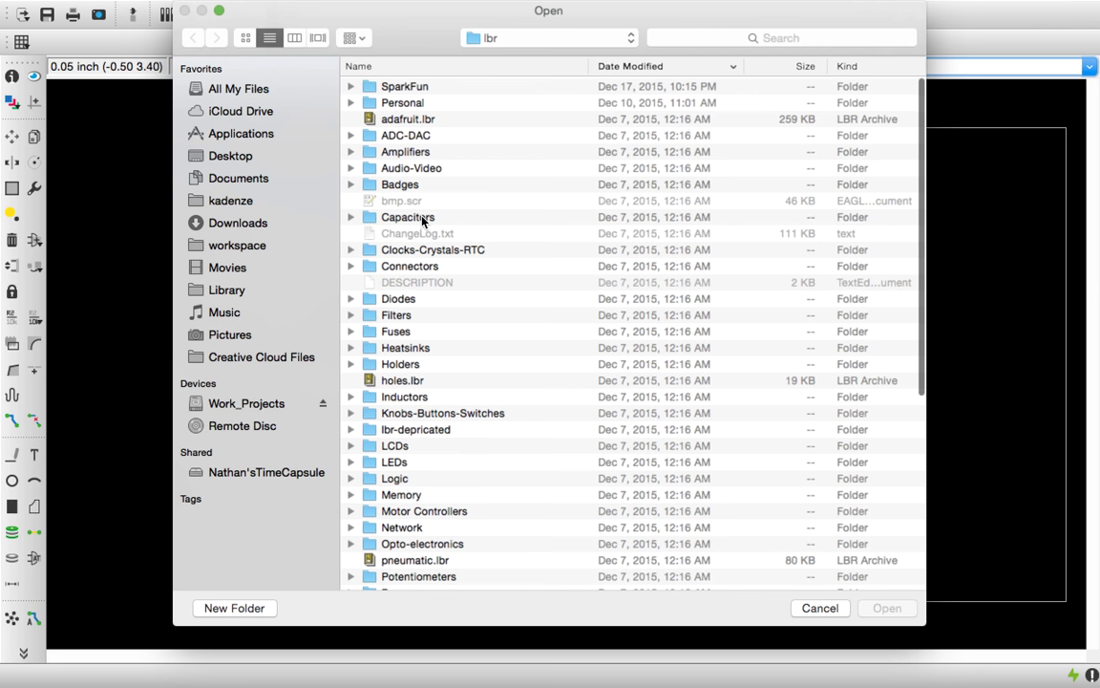
{"action": "left_click", "coordinate": [350, 86]}
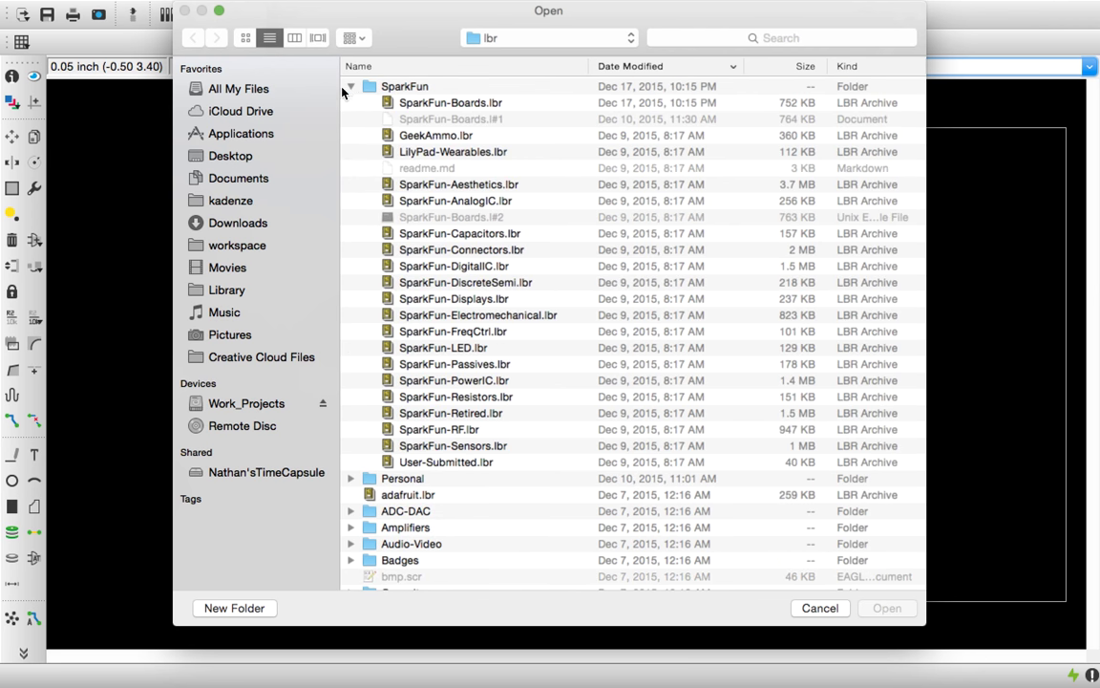
{"action": "left_click", "coordinate": [351, 86]}
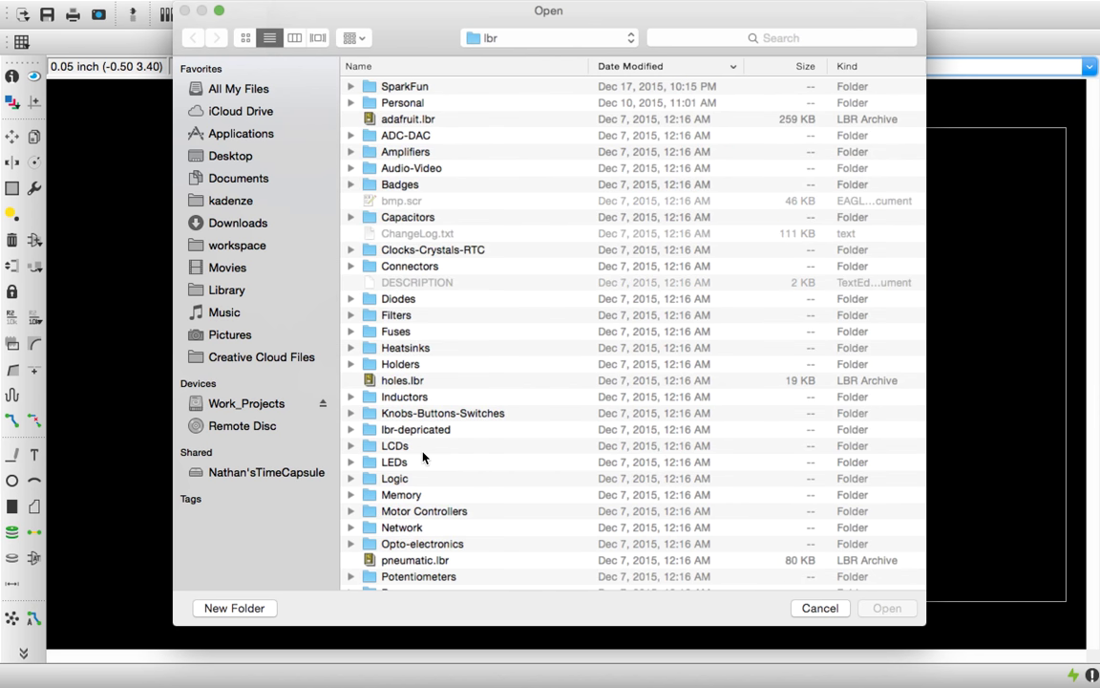
{"action": "mouse_move", "coordinate": [374, 473]}
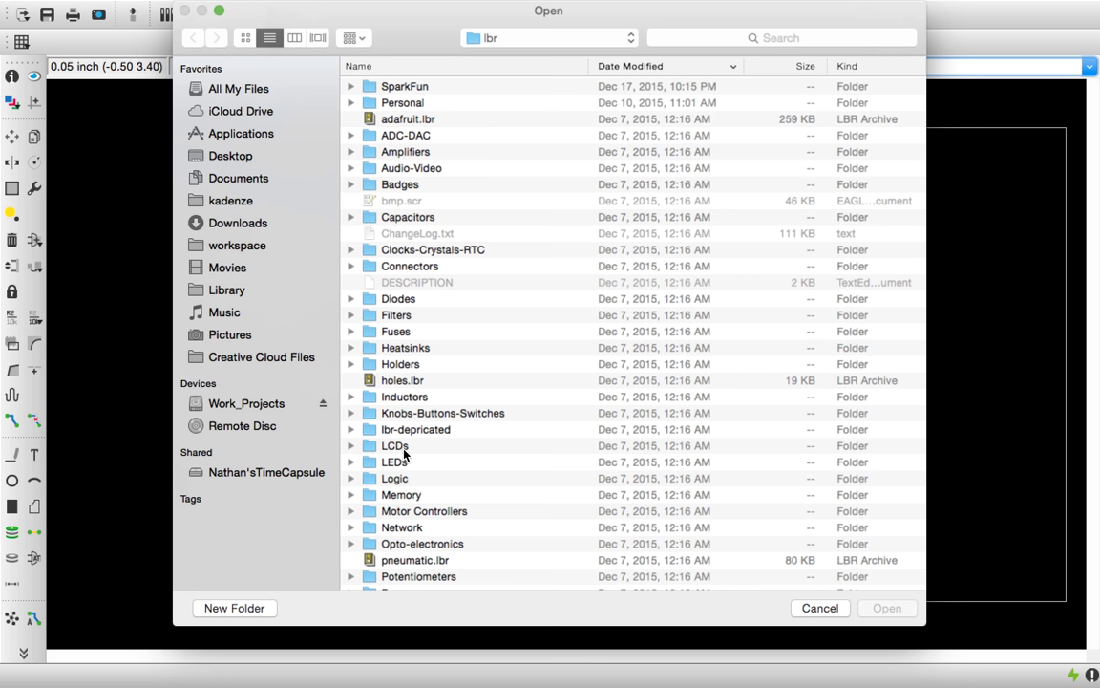
{"action": "mouse_move", "coordinate": [370, 153]}
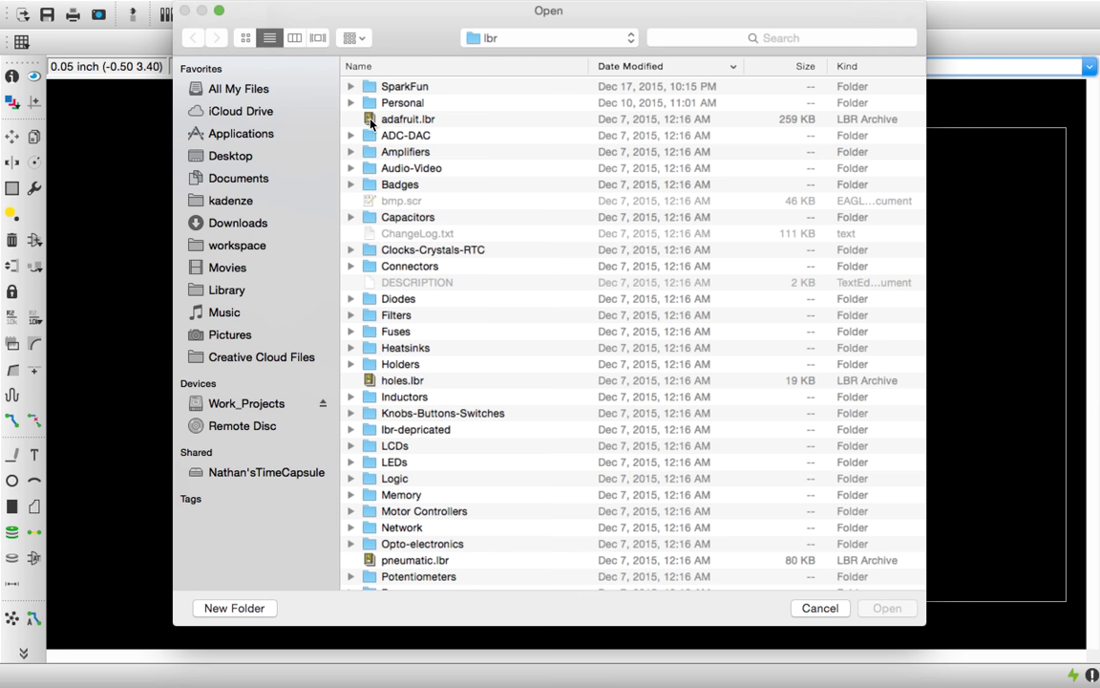
{"action": "mouse_move", "coordinate": [384, 127]}
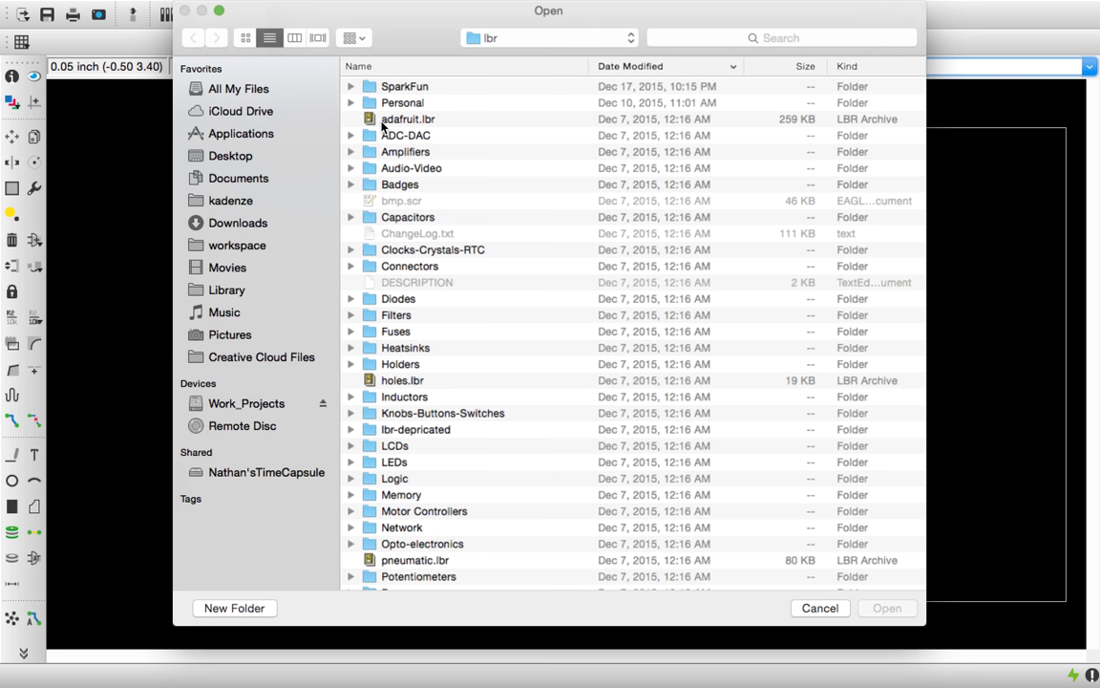
{"action": "mouse_move", "coordinate": [350, 89]}
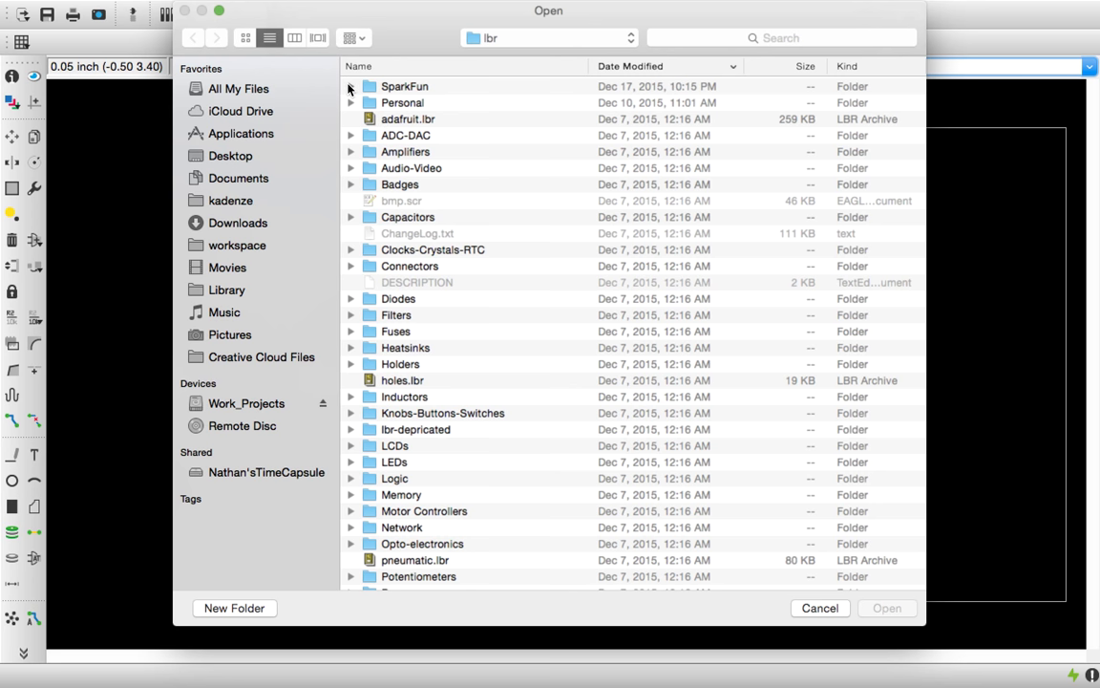
{"action": "left_click", "coordinate": [350, 86]}
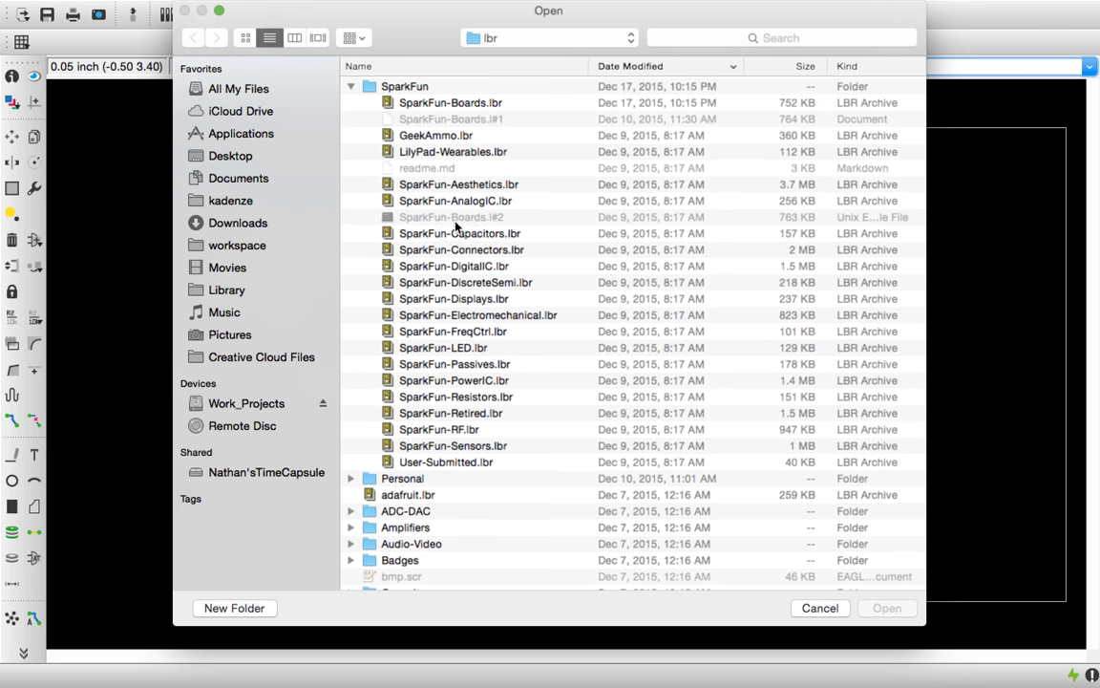
{"action": "left_click", "coordinate": [450, 102]}
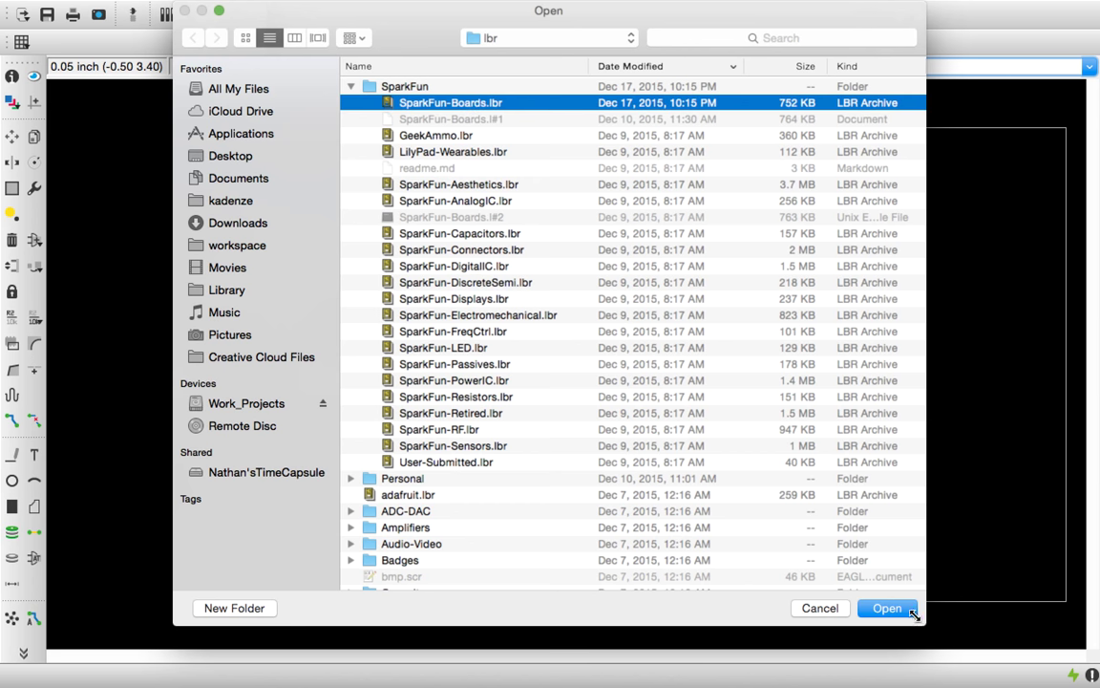
Load SparkFun-Boards.lbr, inspect ARDUINO_R3 and ARDUINO_R3_SHIELD, and pick the UNO_R3_SHIELD package
{"action": "left_click", "coordinate": [887, 608]}
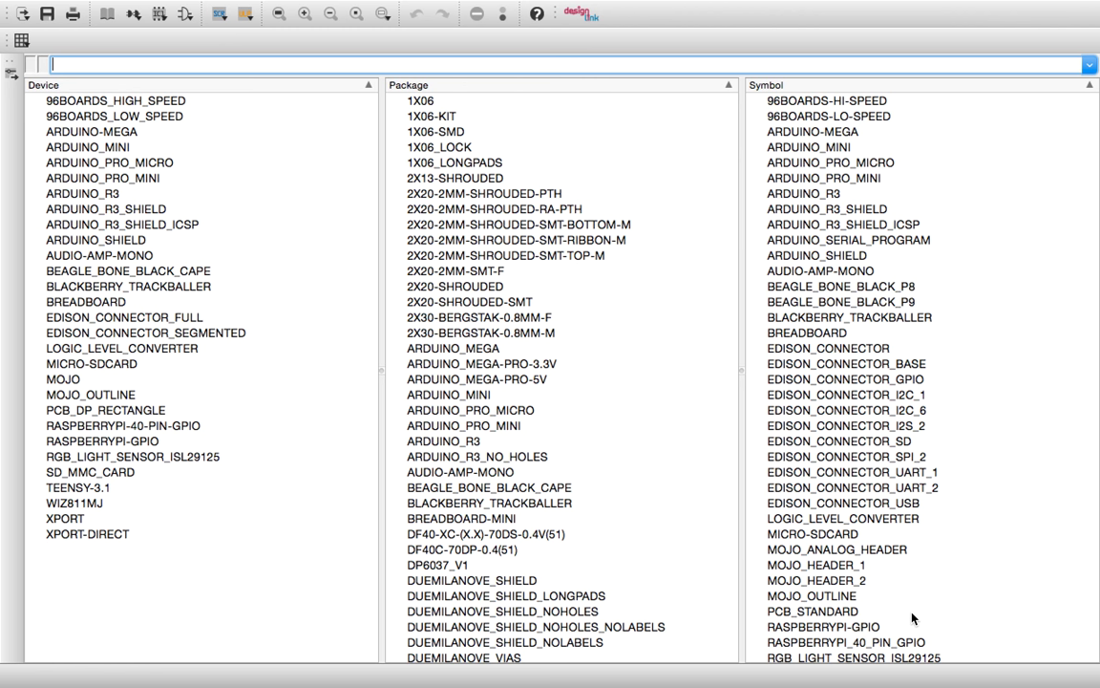
{"action": "mouse_move", "coordinate": [865, 321]}
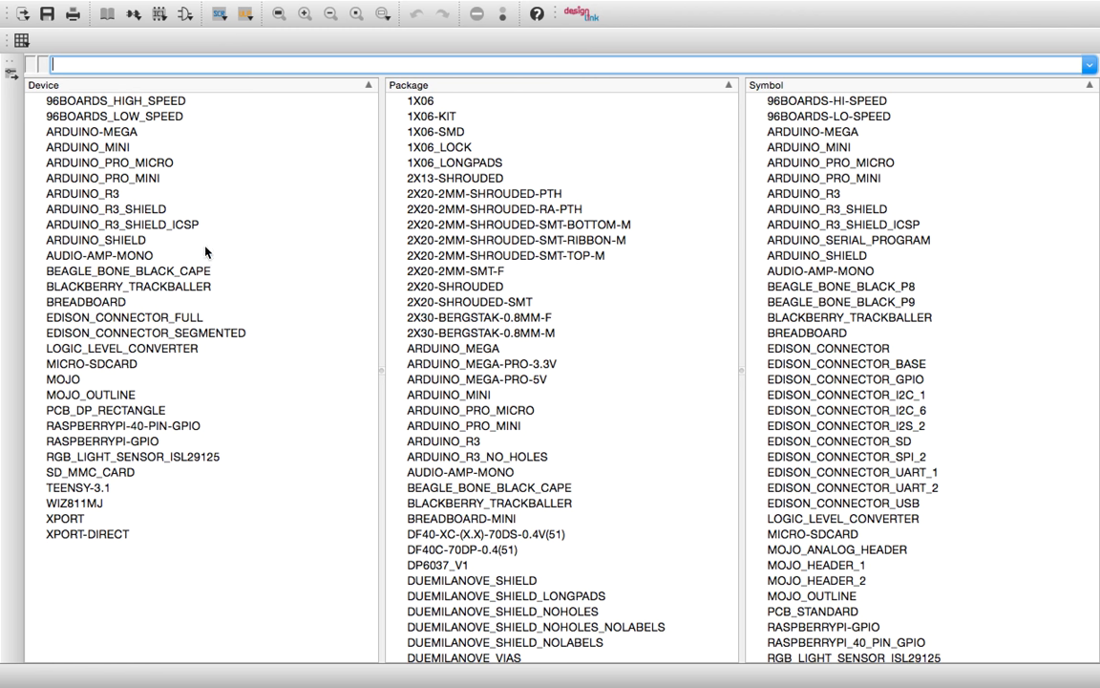
{"action": "left_click", "coordinate": [79, 193]}
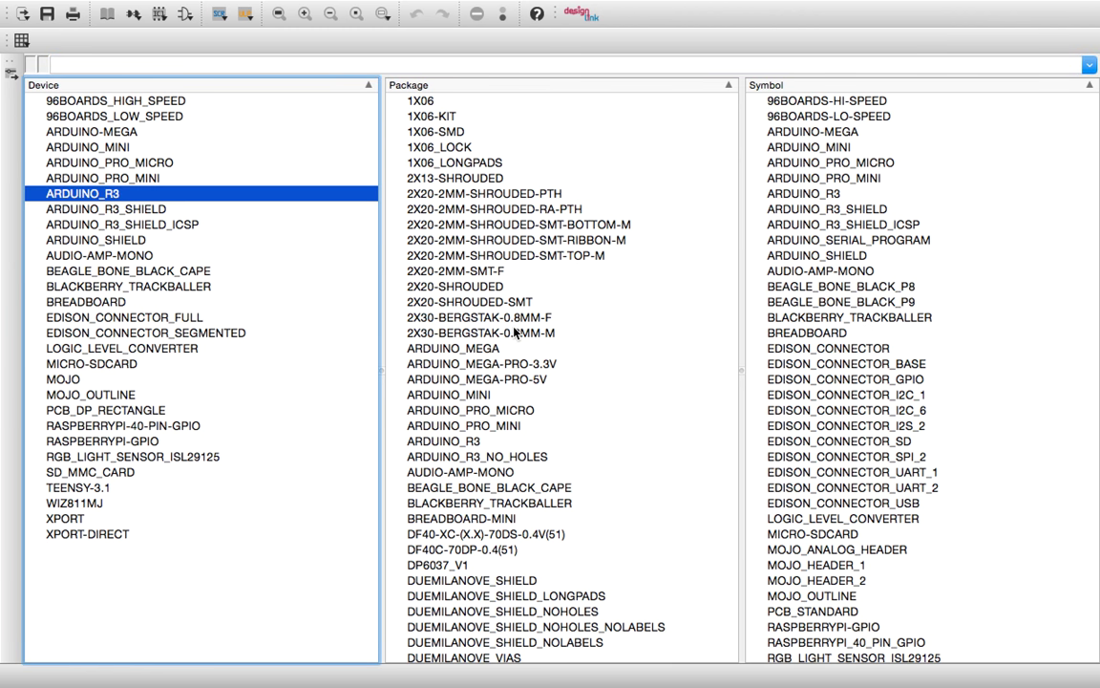
{"action": "left_click", "coordinate": [105, 208]}
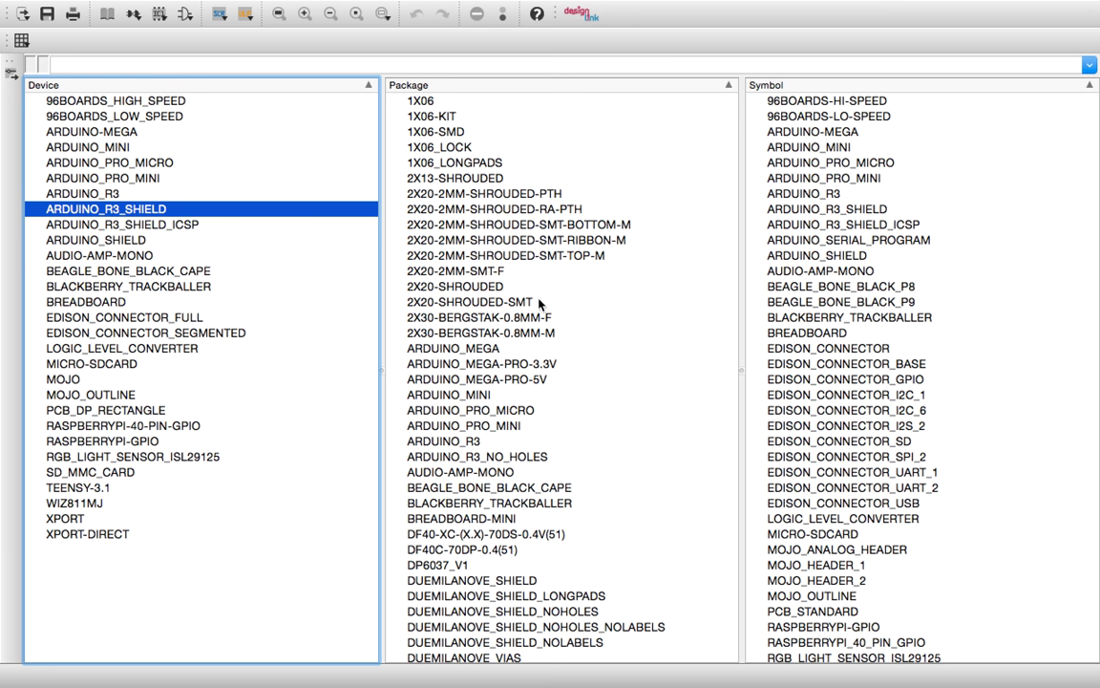
{"action": "scroll", "scroll_direction": "down", "scroll_amount": 3}
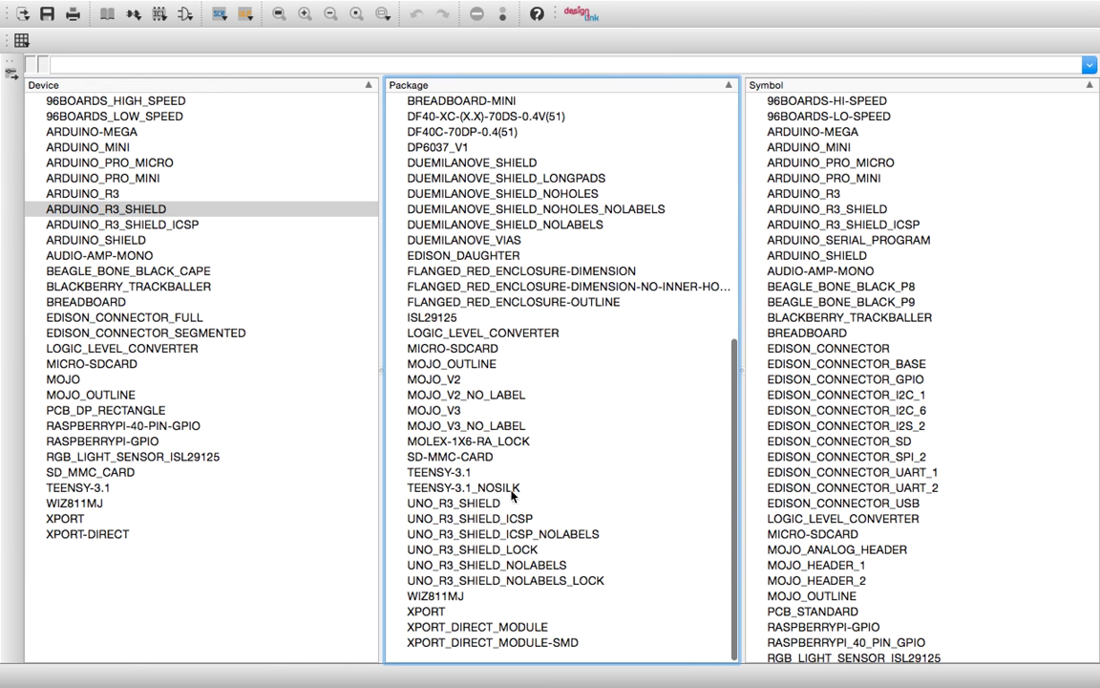
{"action": "mouse_move", "coordinate": [504, 512]}
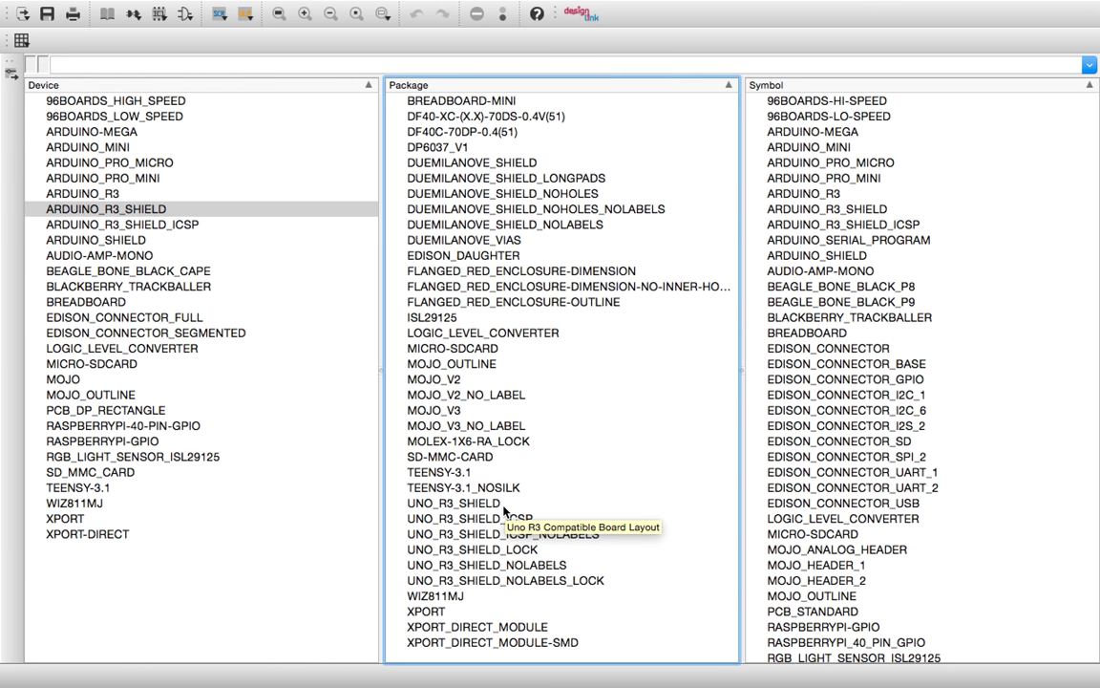
{"action": "mouse_move", "coordinate": [497, 597]}
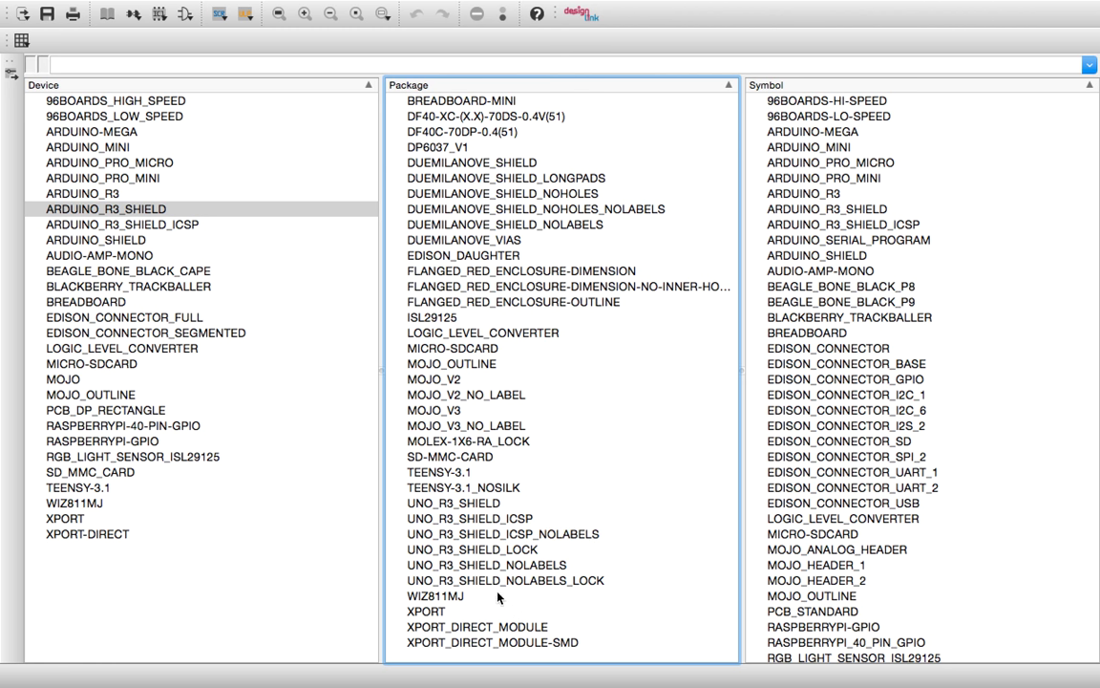
{"action": "mouse_move", "coordinate": [323, 439]}
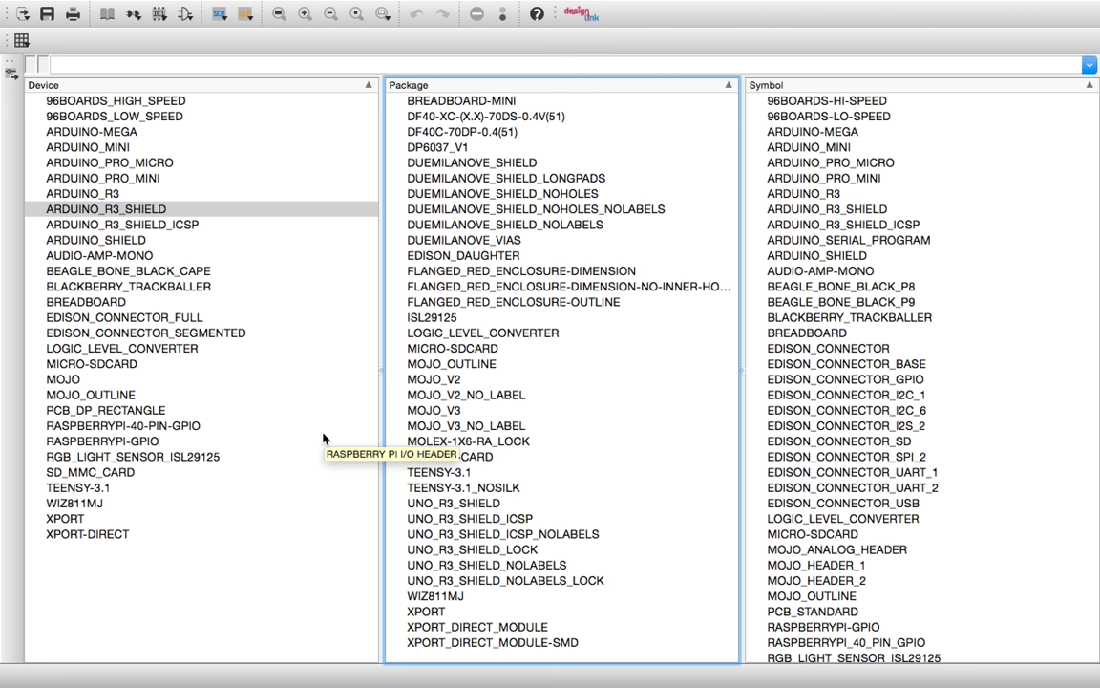
{"action": "mouse_move", "coordinate": [324, 438]}
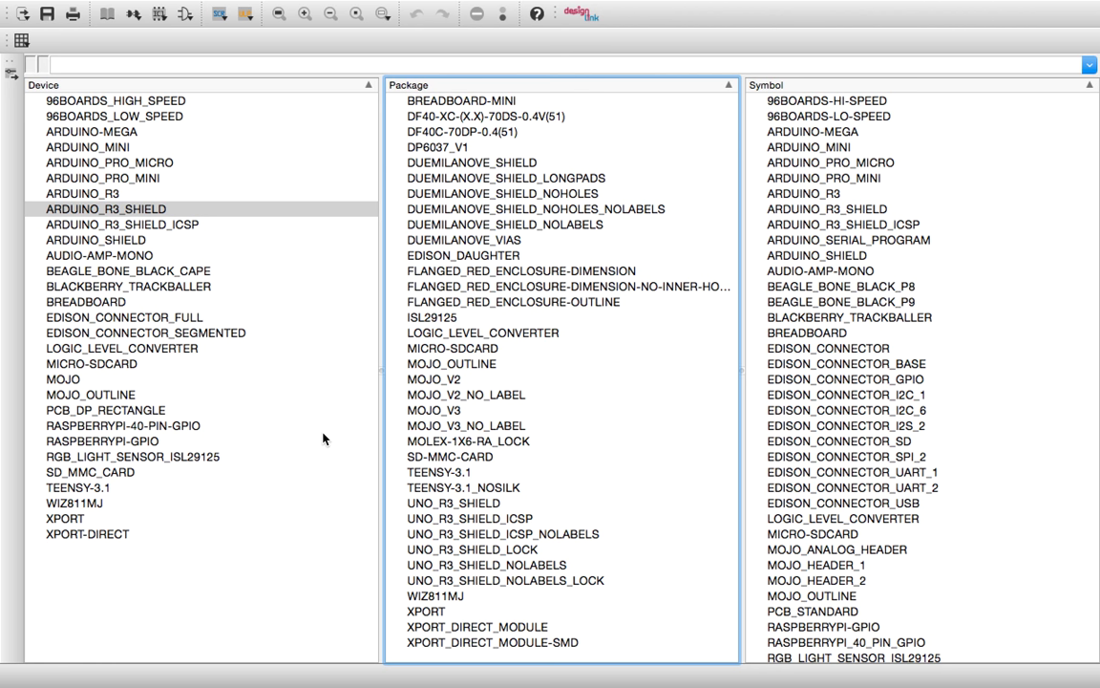
{"action": "mouse_move", "coordinate": [456, 463]}
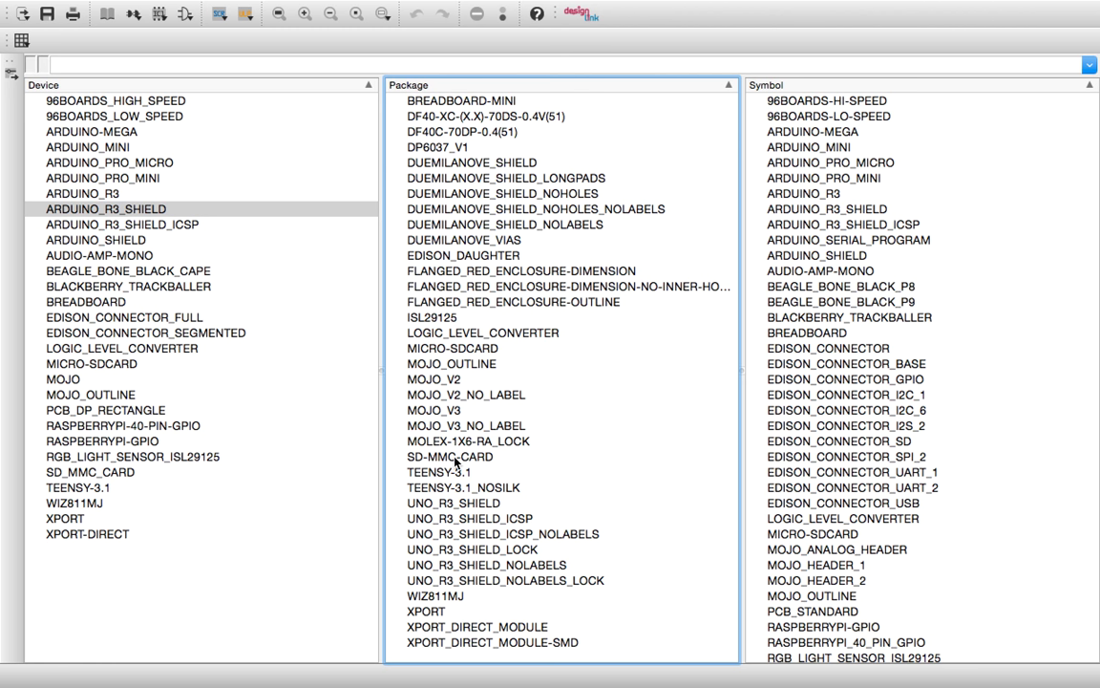
{"action": "left_click", "coordinate": [454, 503]}
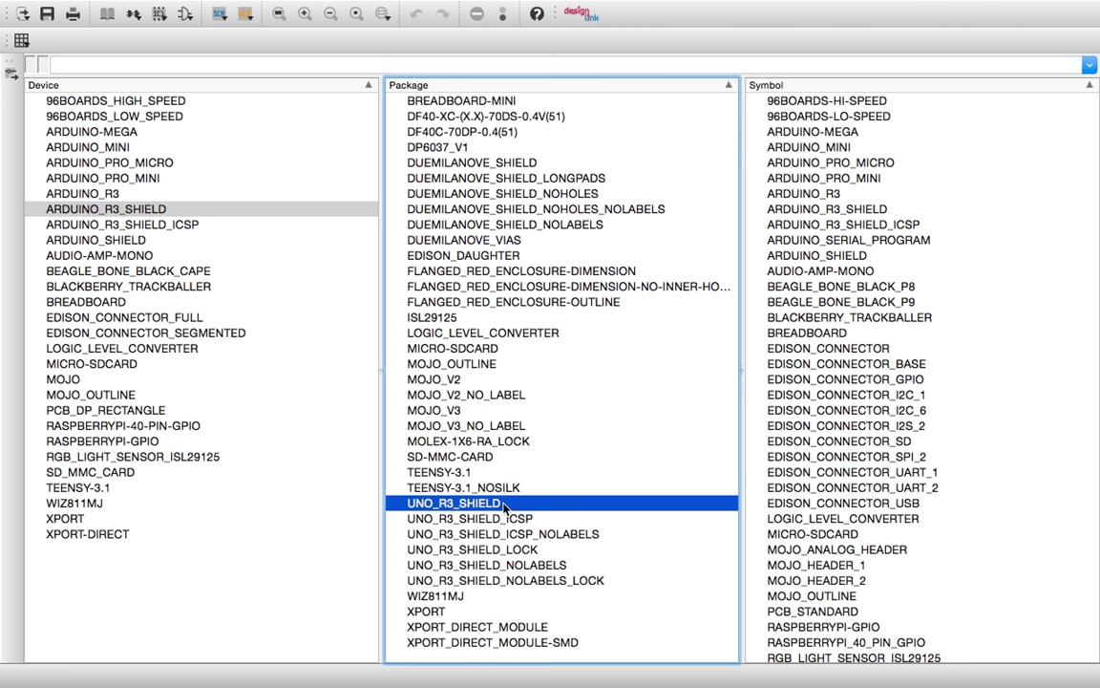
{"action": "mouse_move", "coordinate": [485, 504]}
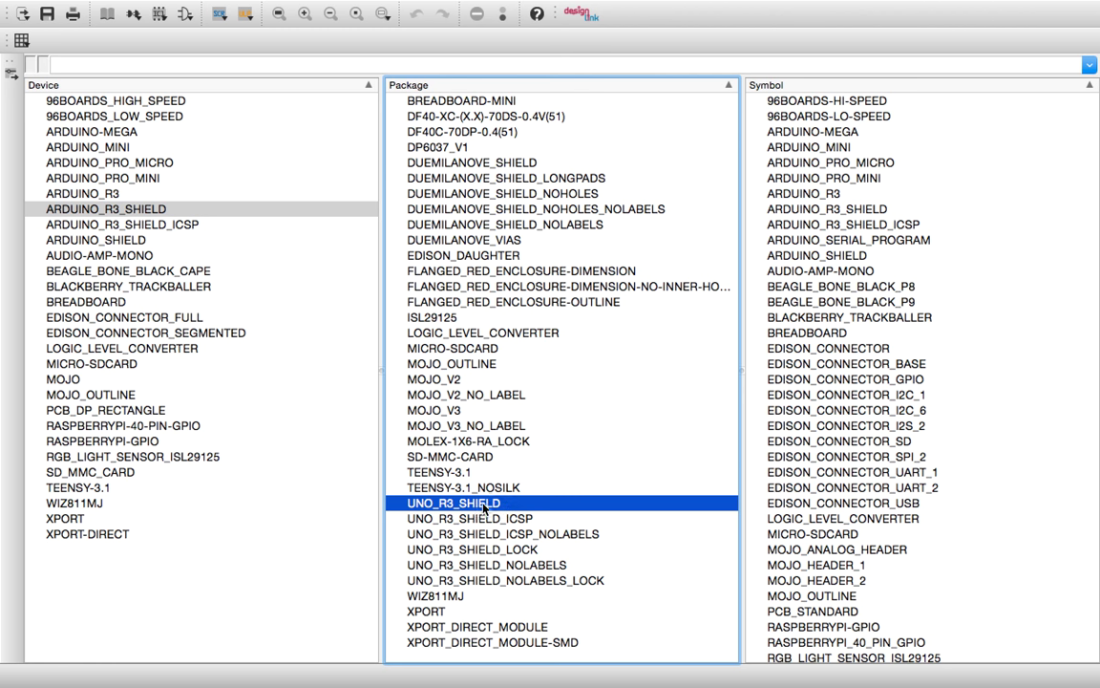
{"action": "mouse_move", "coordinate": [482, 508]}
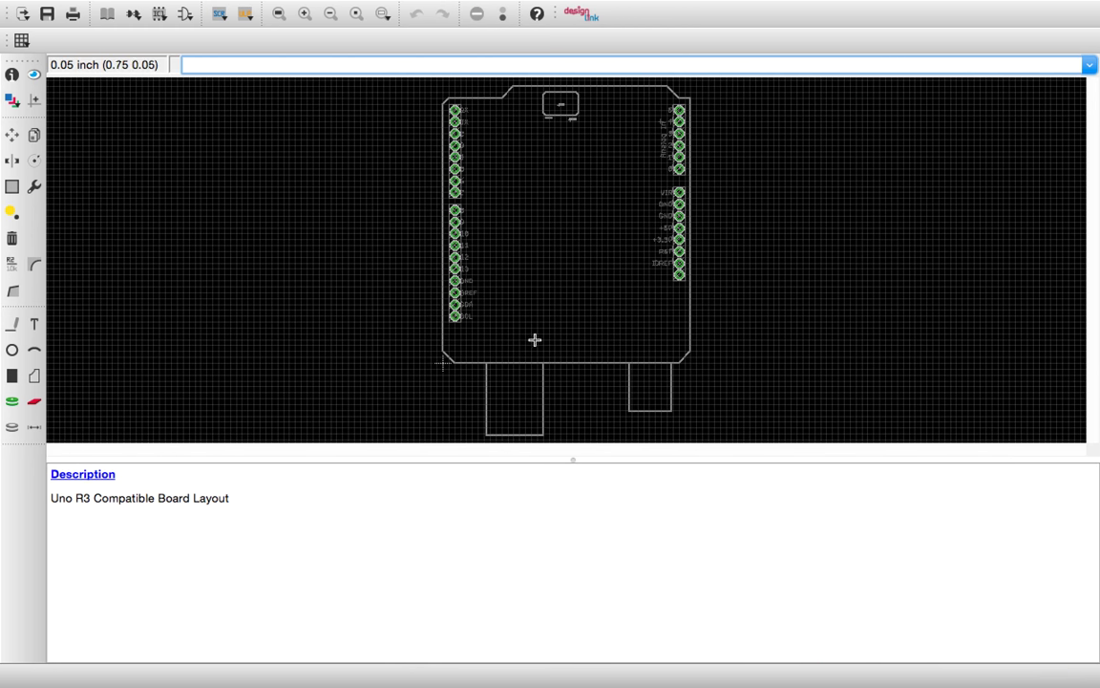
{"action": "mouse_move", "coordinate": [338, 82]}
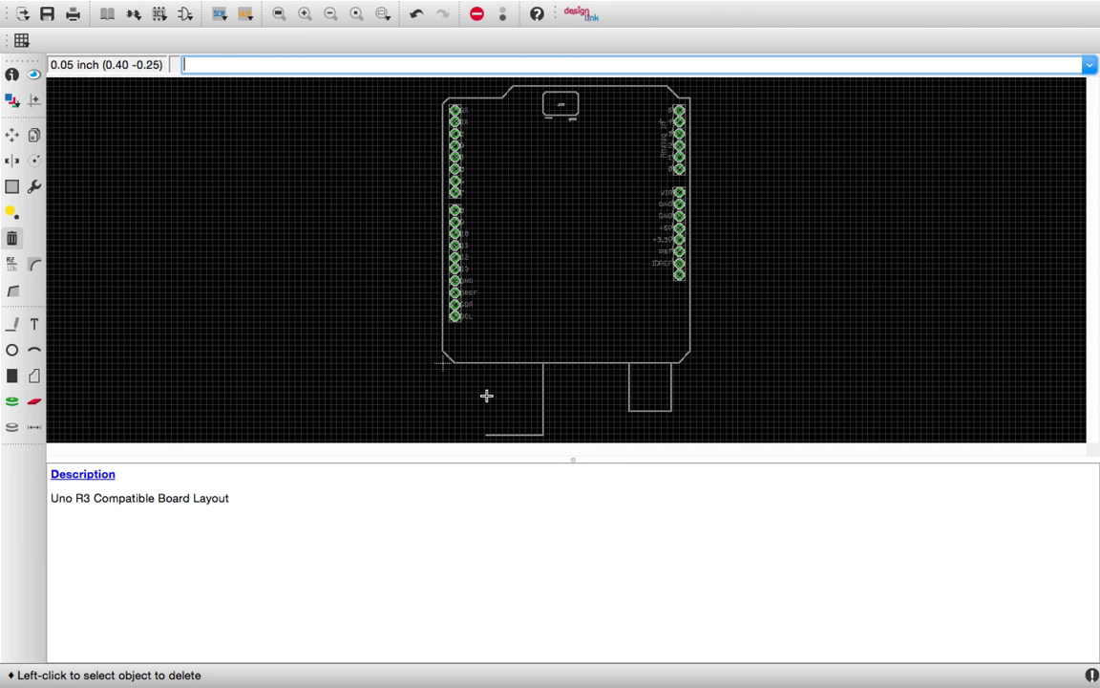
{"action": "mouse_move", "coordinate": [628, 387]}
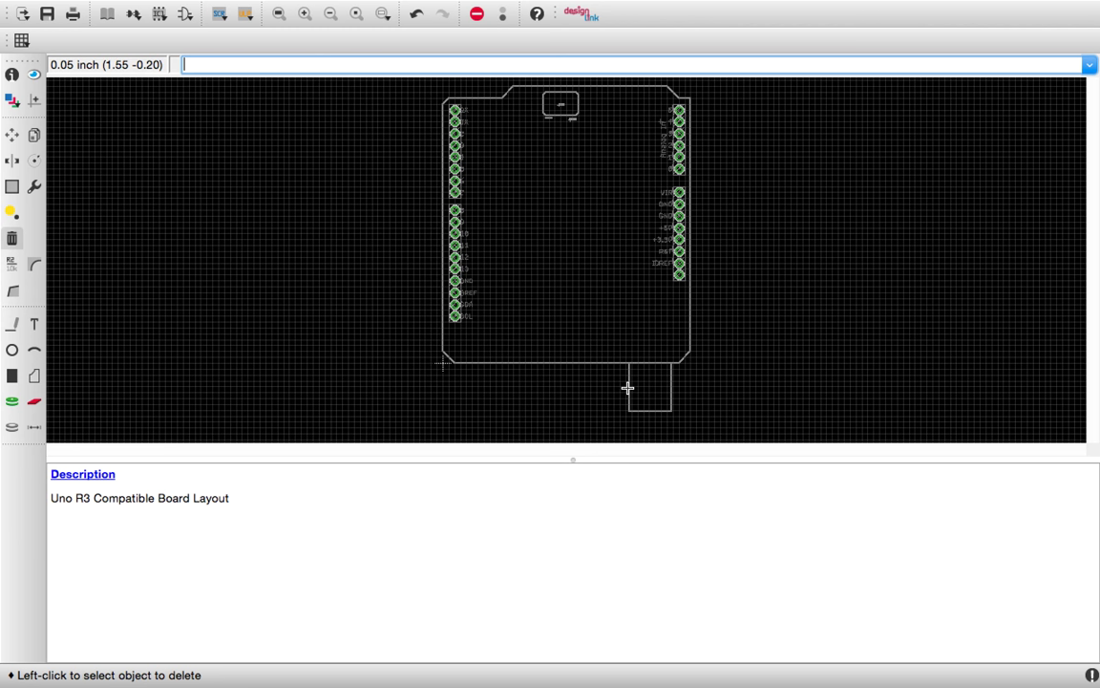
{"action": "mouse_move", "coordinate": [665, 382]}
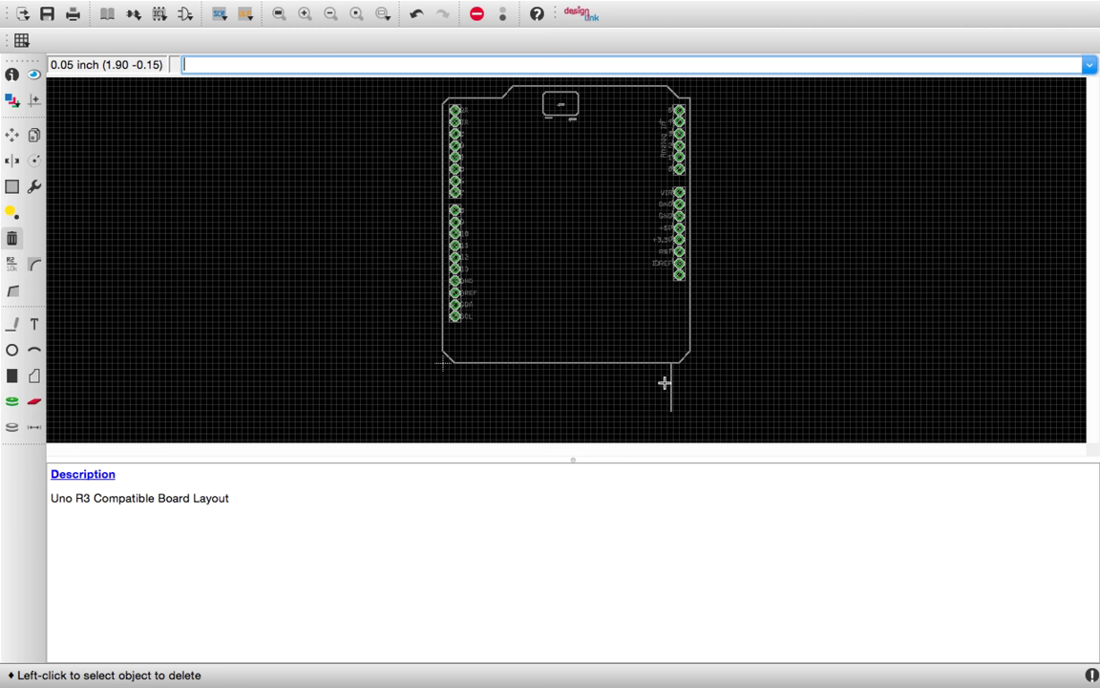
{"action": "mouse_move", "coordinate": [478, 90]}
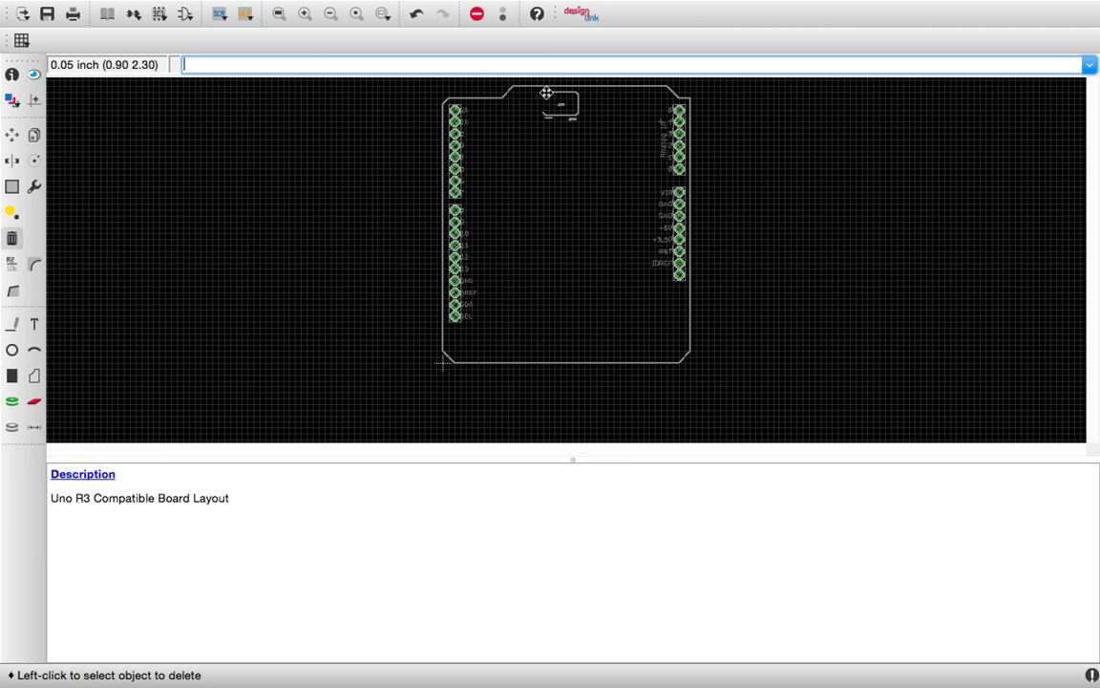
Delete the small outline near the board's top edge
{"action": "left_click", "coordinate": [547, 95]}
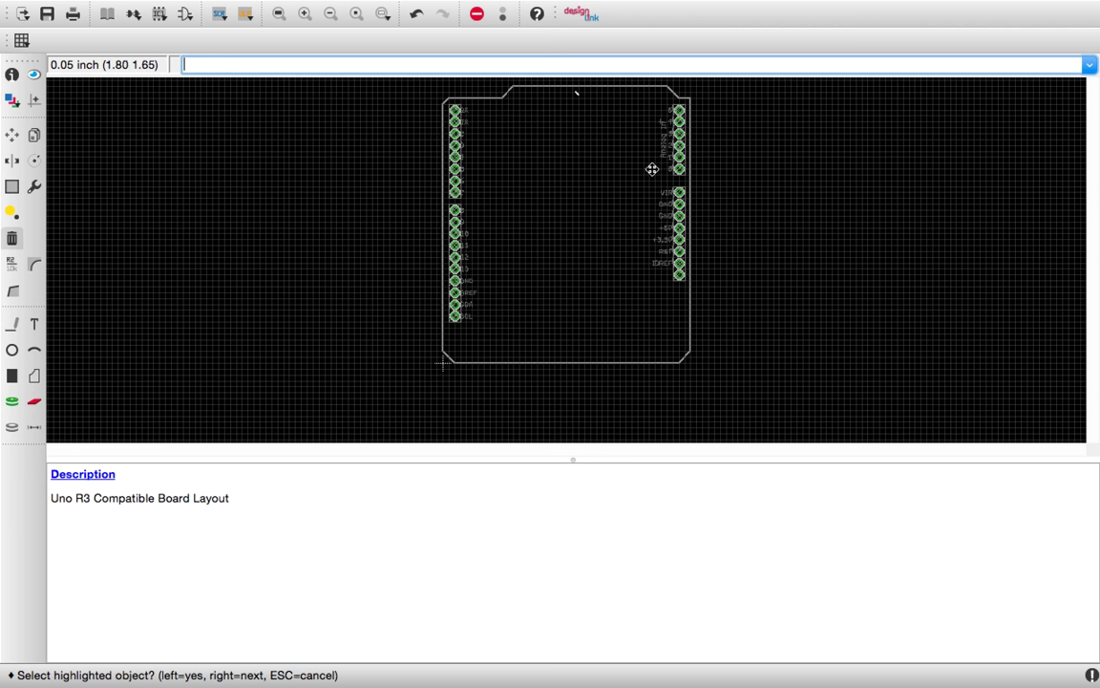
{"action": "mouse_move", "coordinate": [669, 150]}
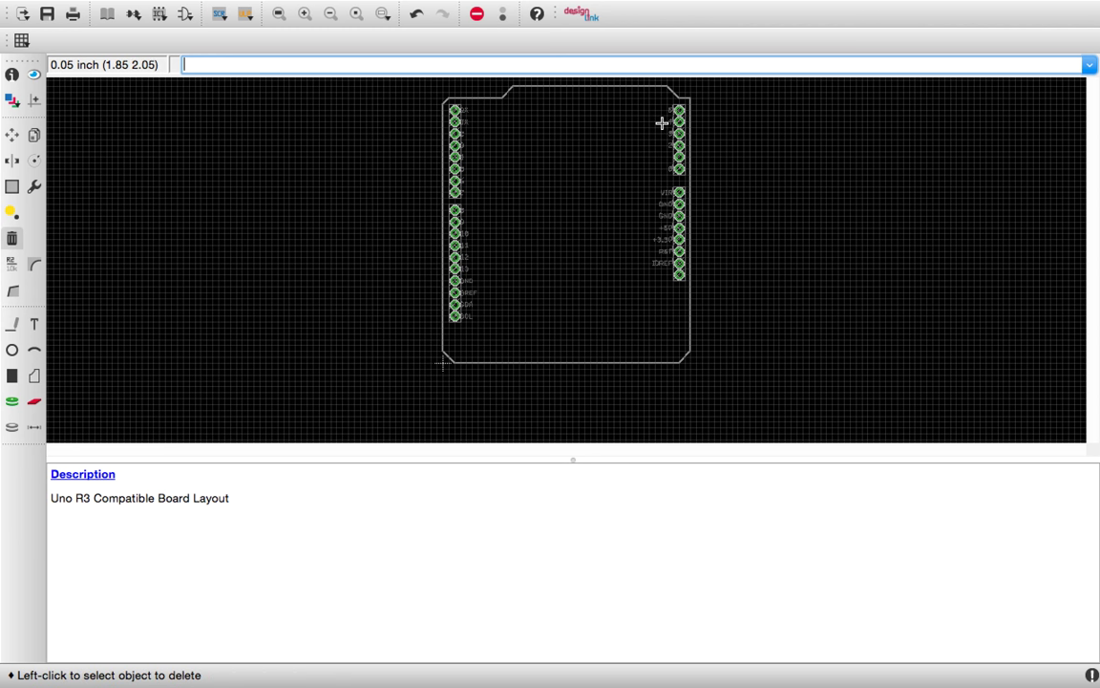
{"action": "mouse_move", "coordinate": [669, 114]}
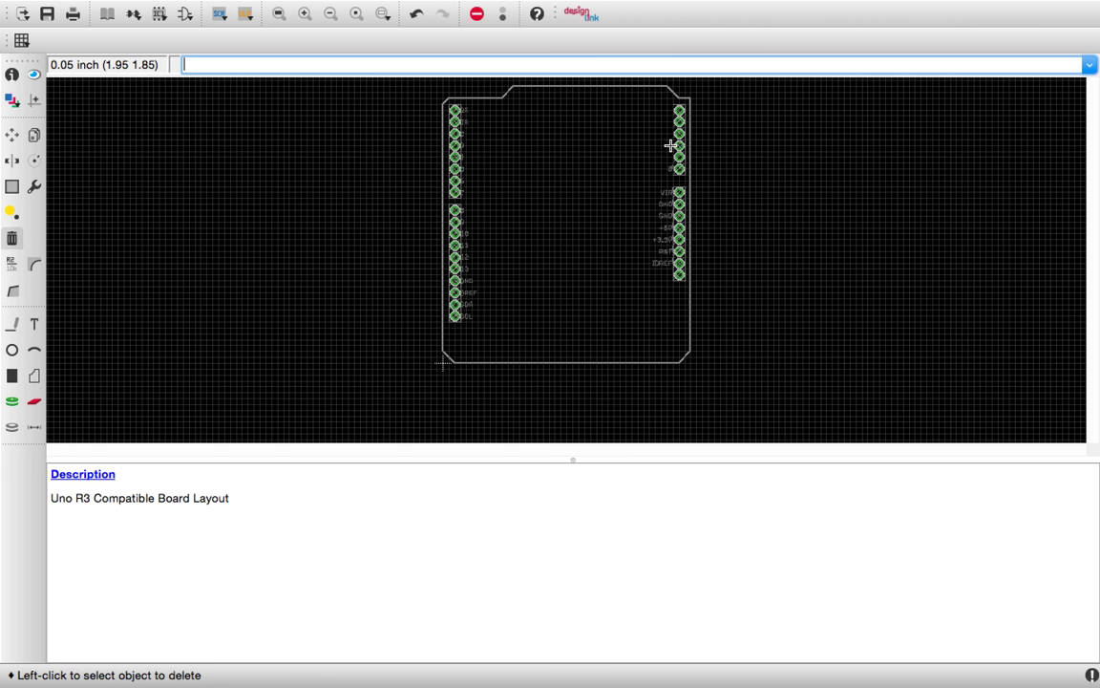
Try deleting the labels beside pads A2 and D5, dismissing both pad warnings
{"action": "left_click", "coordinate": [678, 147]}
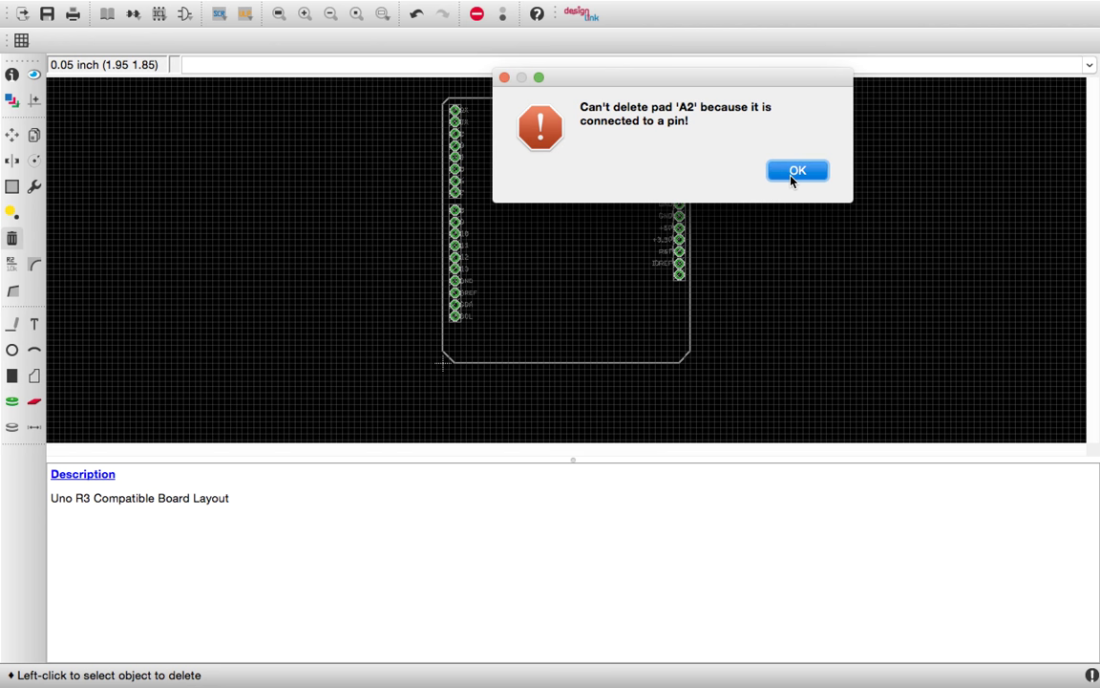
{"action": "left_click", "coordinate": [797, 170]}
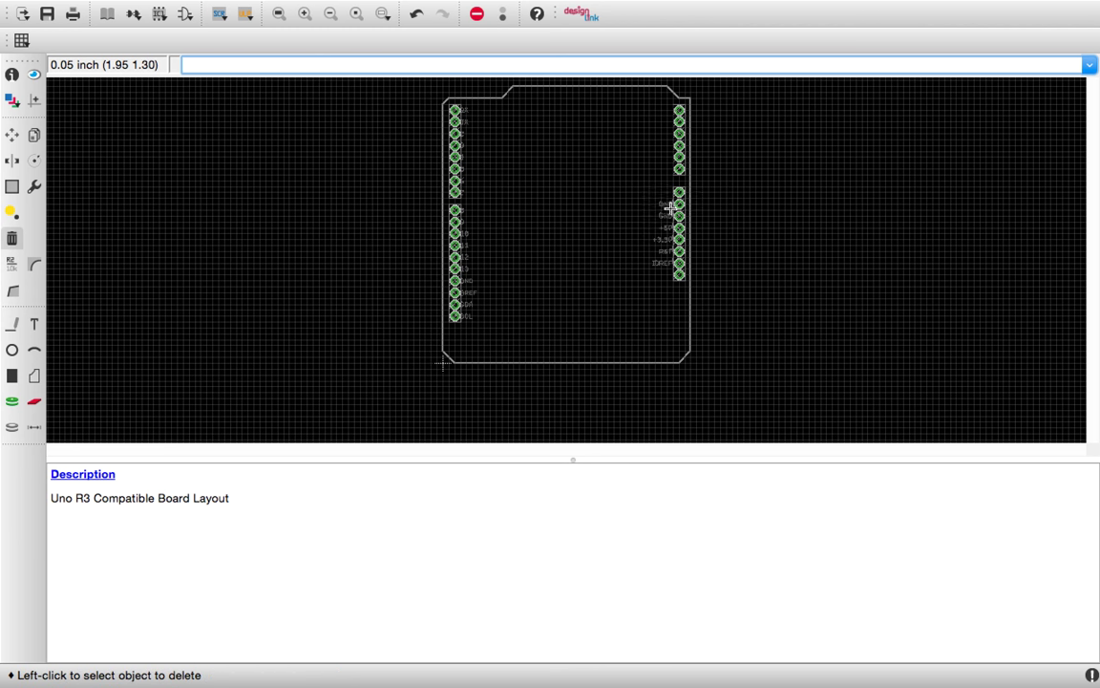
{"action": "mouse_move", "coordinate": [659, 204]}
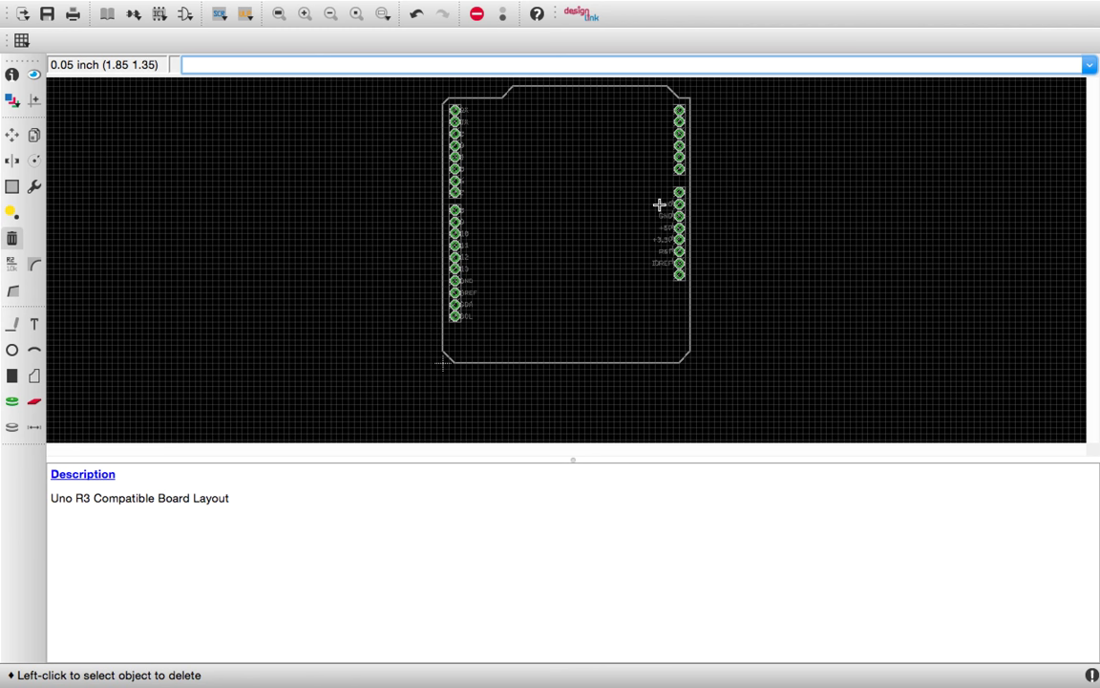
{"action": "mouse_move", "coordinate": [665, 217]}
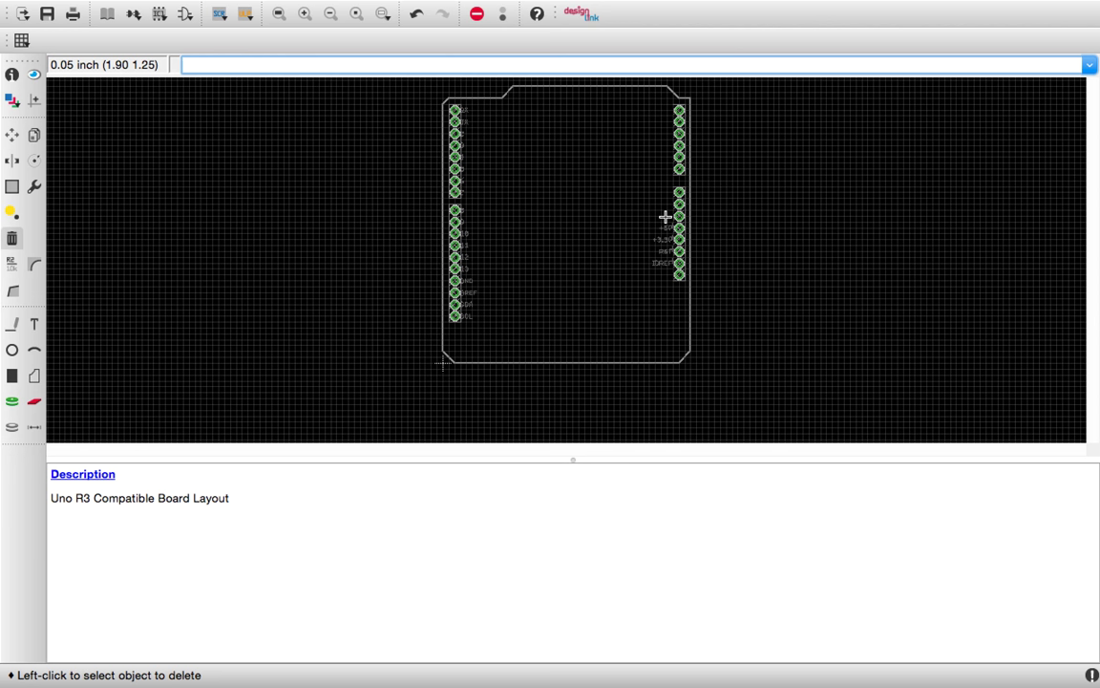
{"action": "mouse_move", "coordinate": [662, 241]}
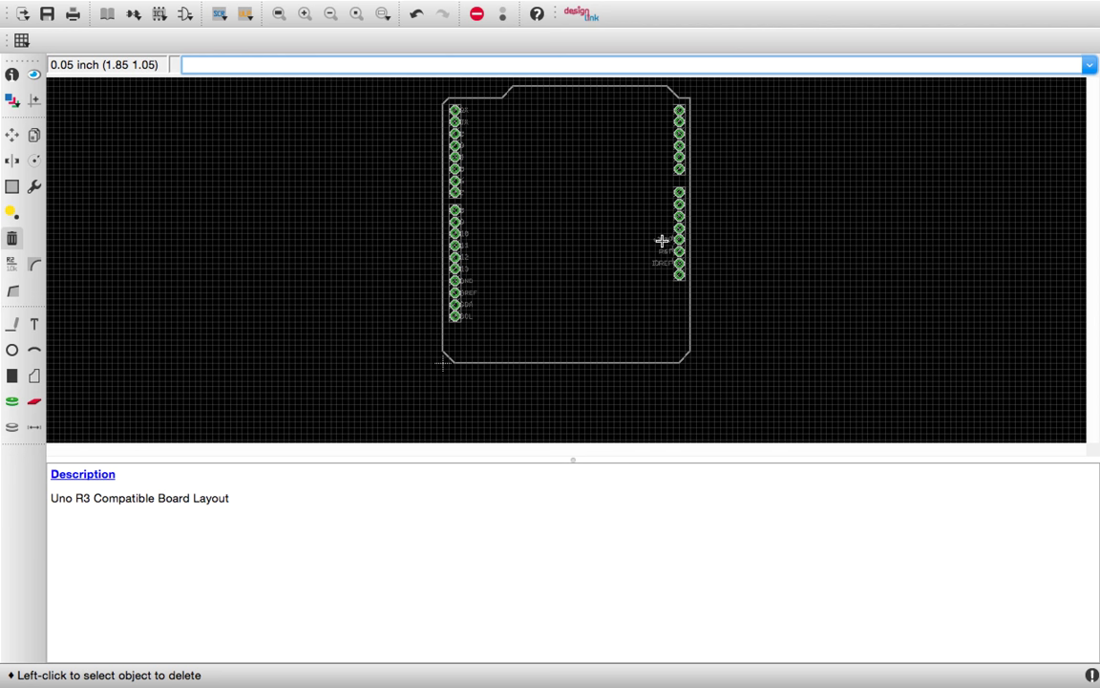
{"action": "mouse_move", "coordinate": [658, 263]}
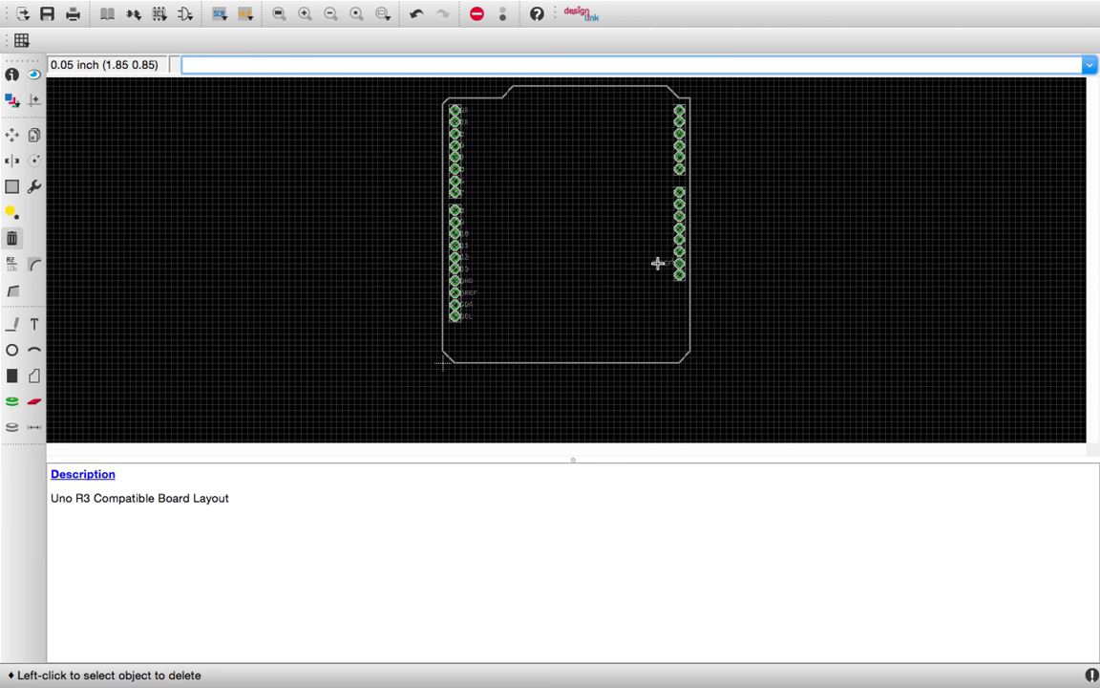
{"action": "mouse_move", "coordinate": [464, 315]}
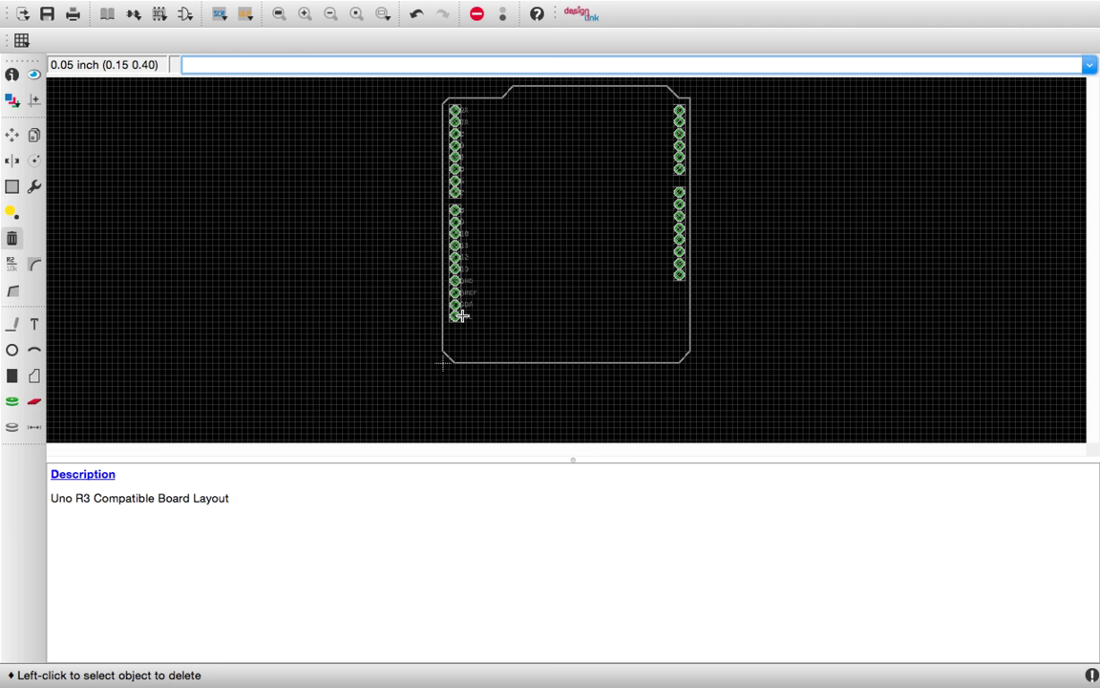
{"action": "mouse_move", "coordinate": [465, 304]}
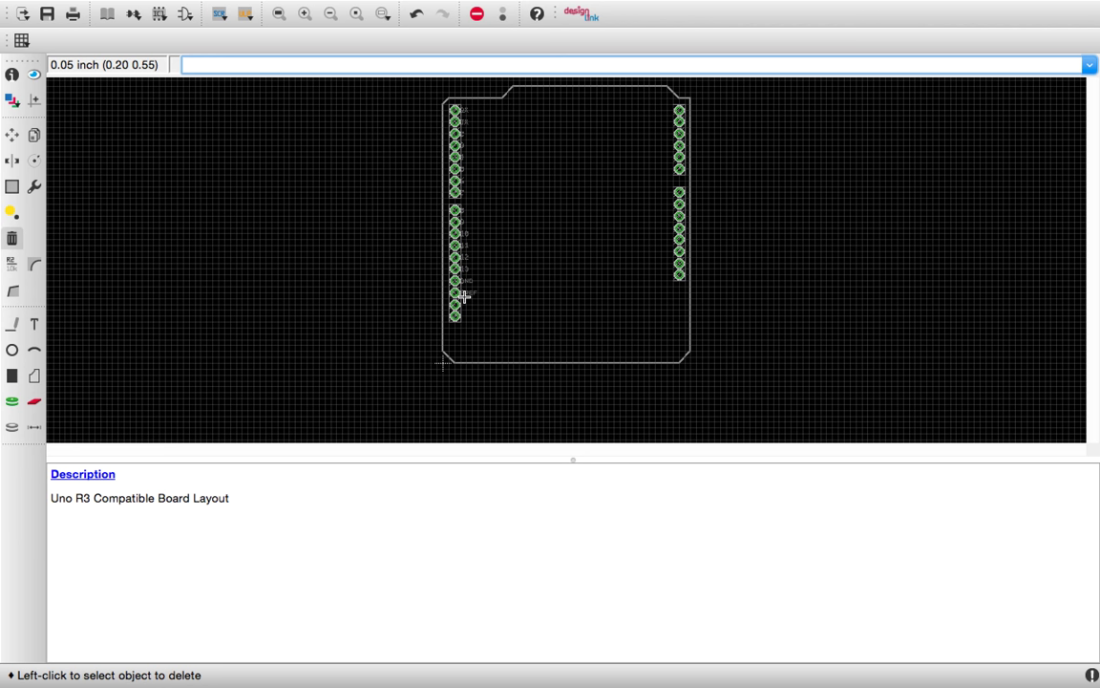
{"action": "mouse_move", "coordinate": [465, 281]}
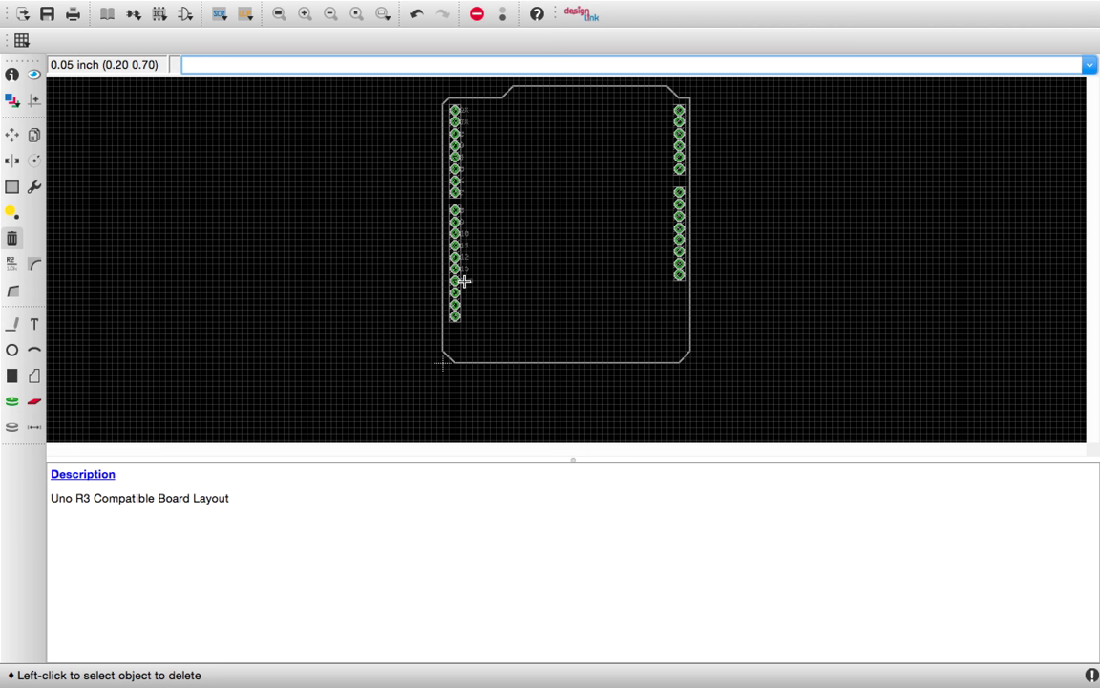
{"action": "mouse_move", "coordinate": [468, 267]}
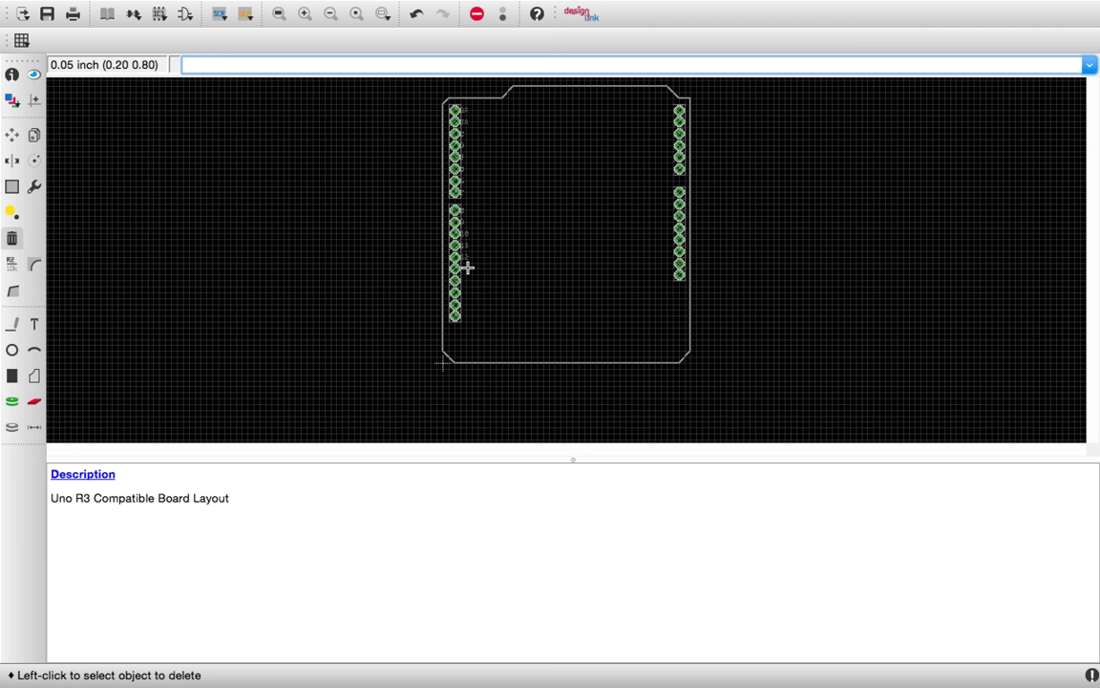
{"action": "mouse_move", "coordinate": [465, 258]}
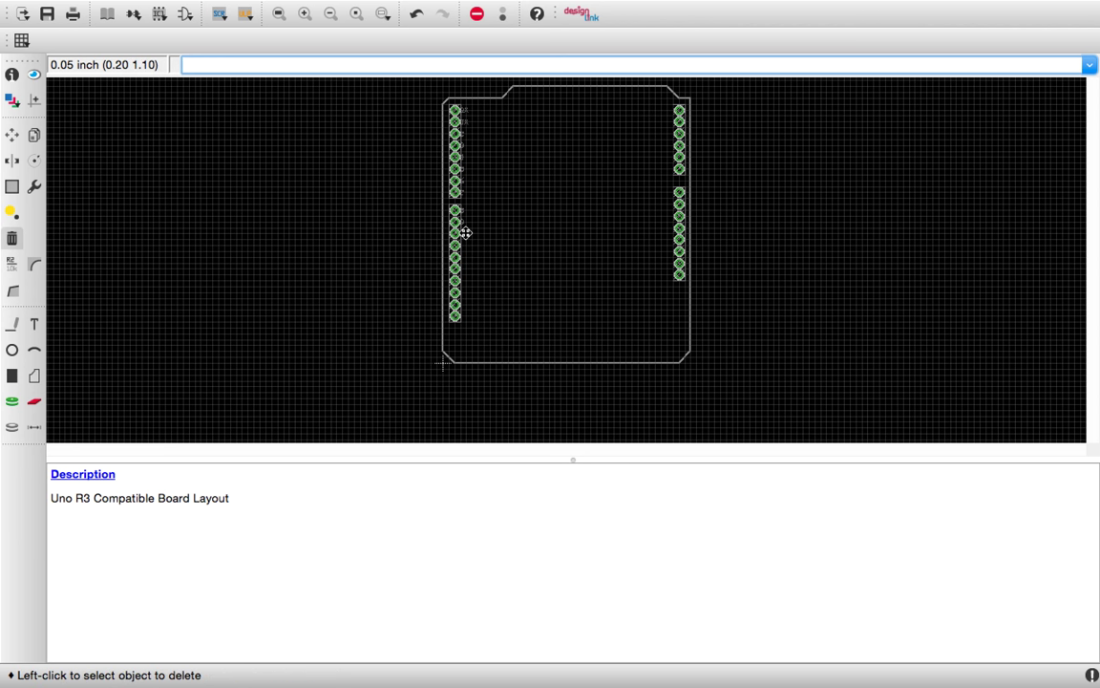
{"action": "mouse_move", "coordinate": [464, 227]}
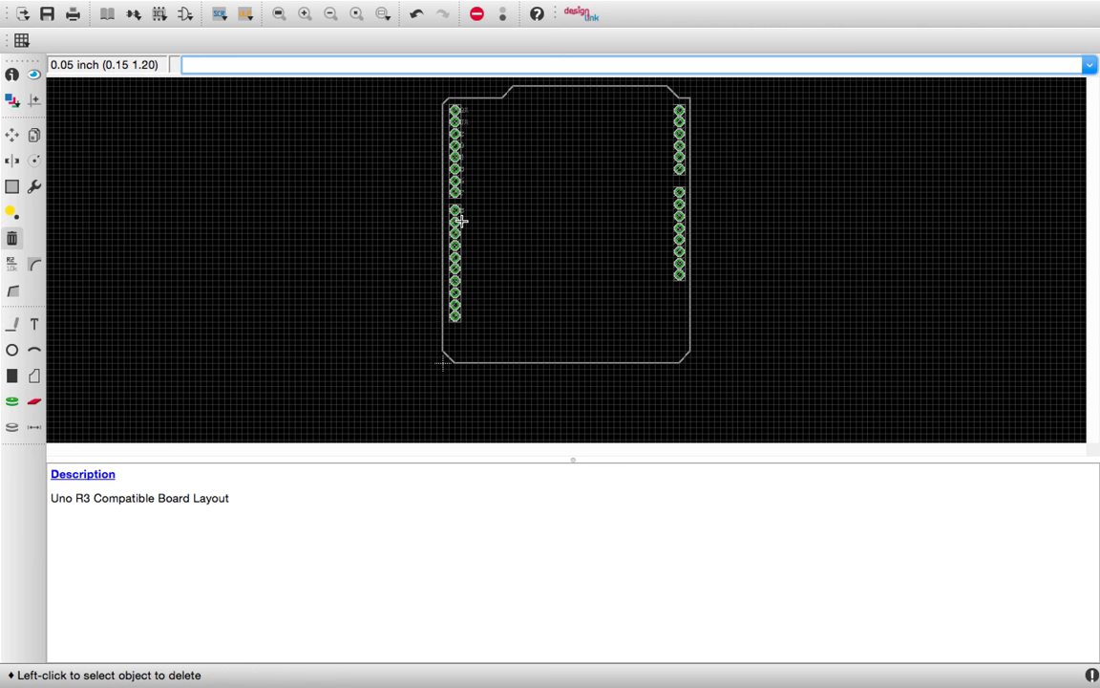
{"action": "mouse_move", "coordinate": [509, 249]}
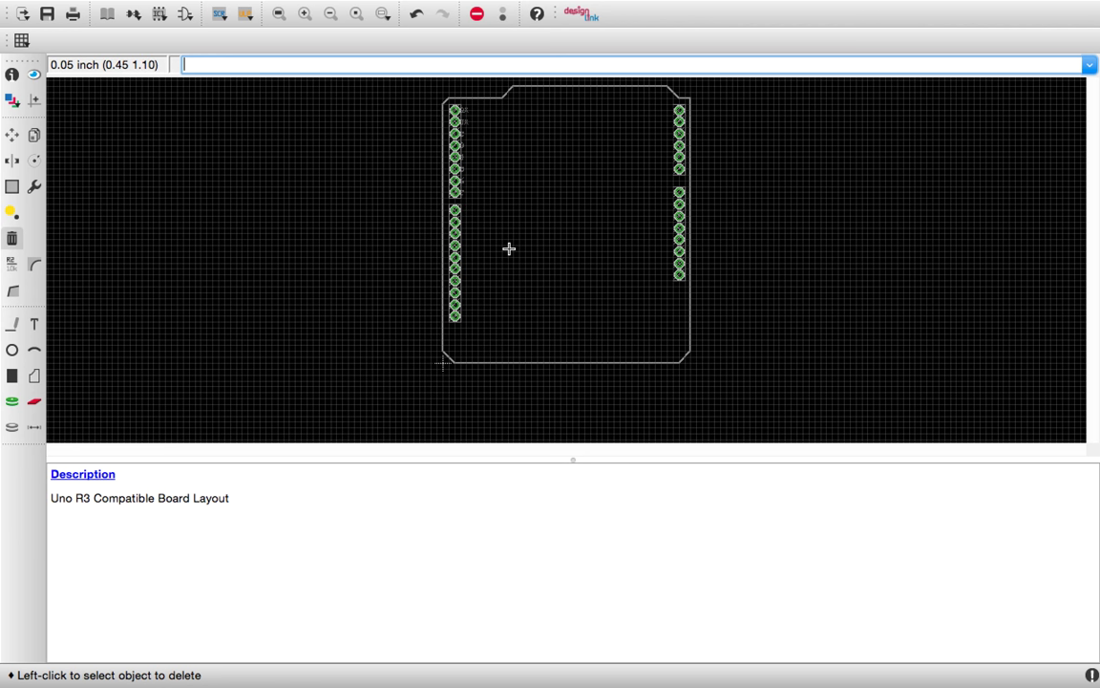
{"action": "mouse_move", "coordinate": [463, 195]}
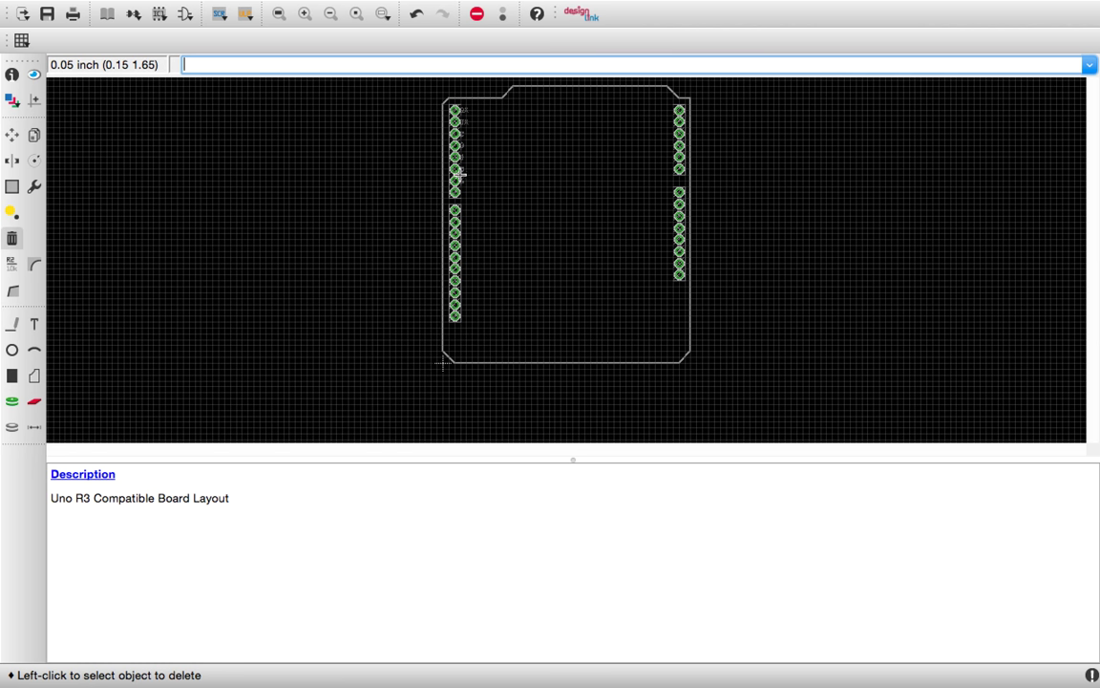
{"action": "mouse_move", "coordinate": [573, 217]}
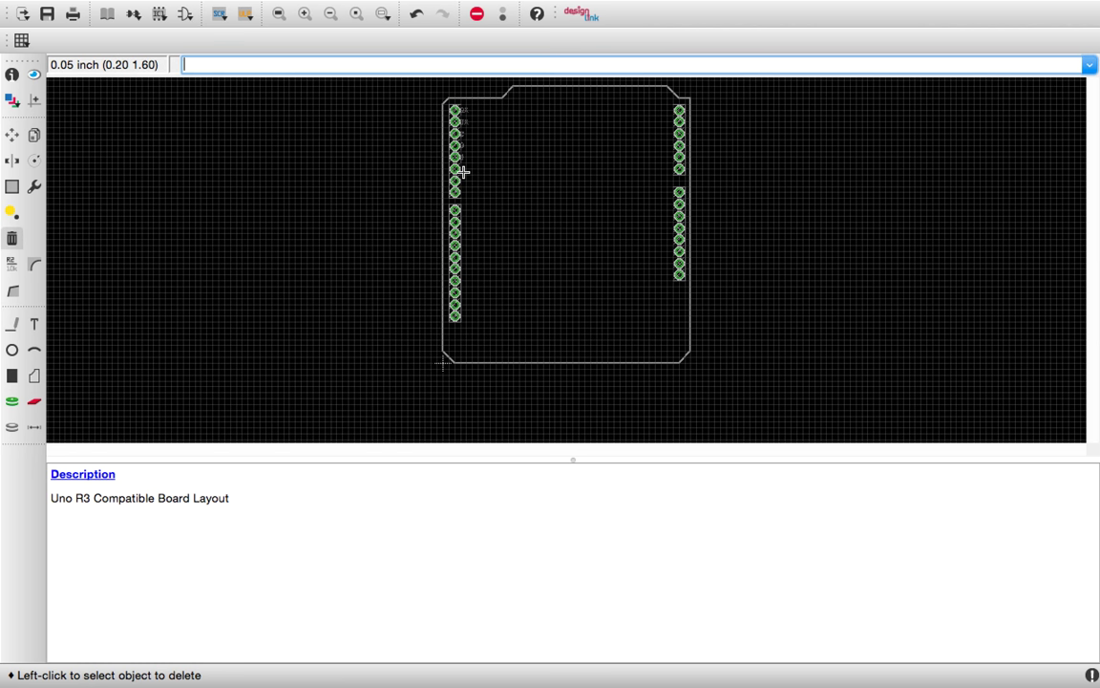
{"action": "left_click", "coordinate": [457, 170]}
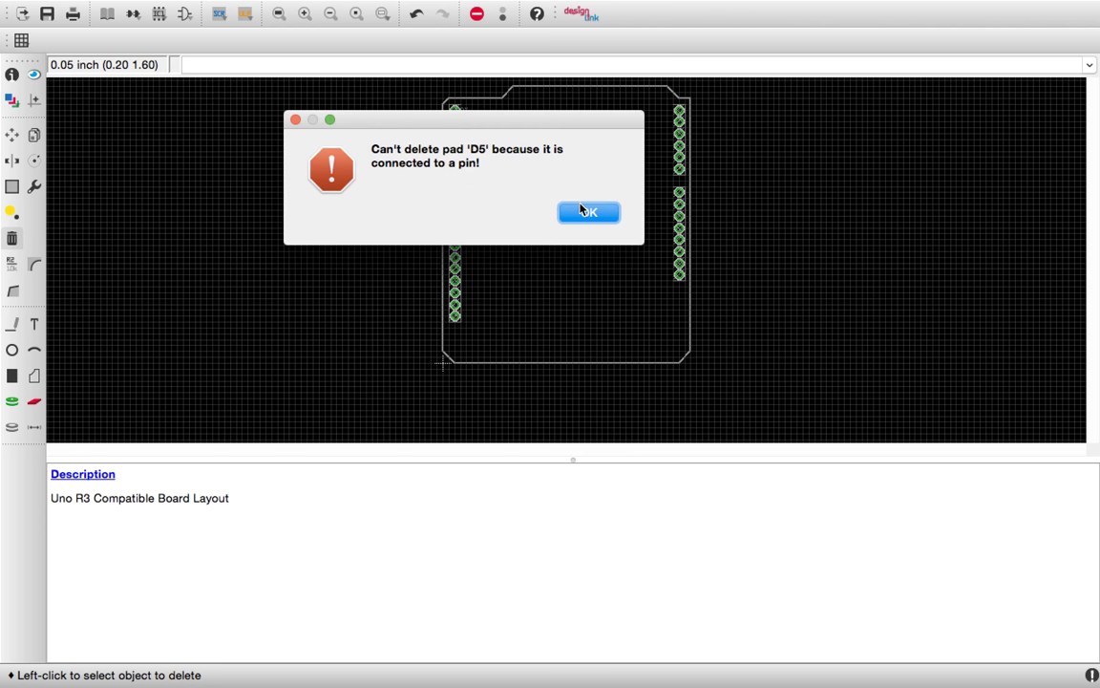
{"action": "left_click", "coordinate": [589, 212]}
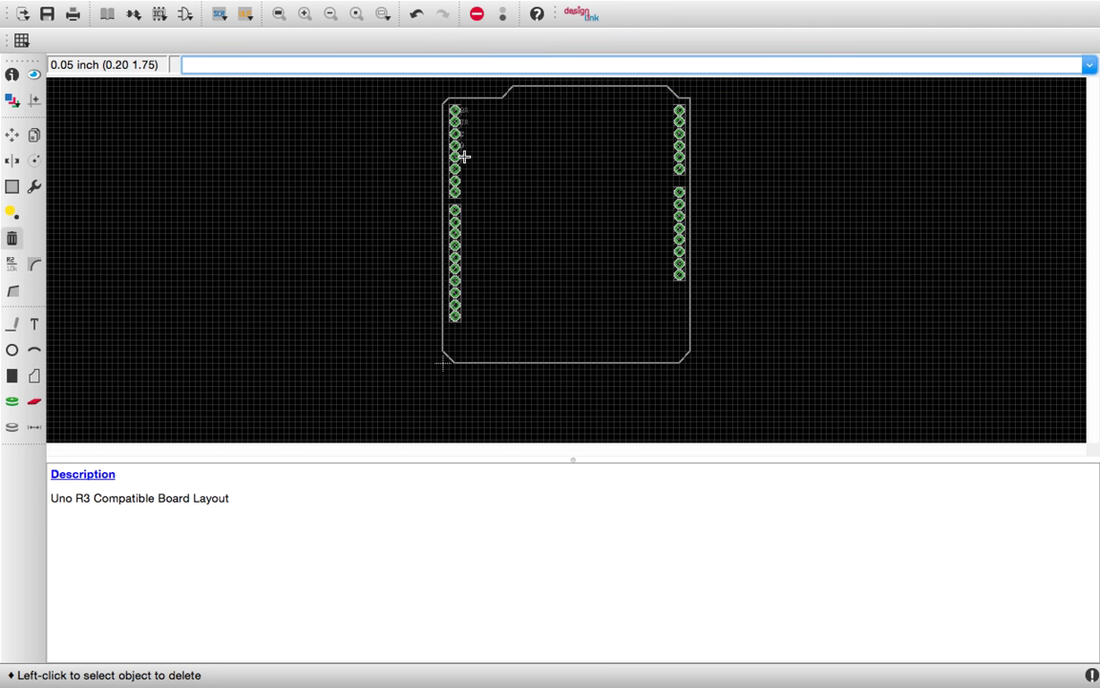
{"action": "mouse_move", "coordinate": [467, 133]}
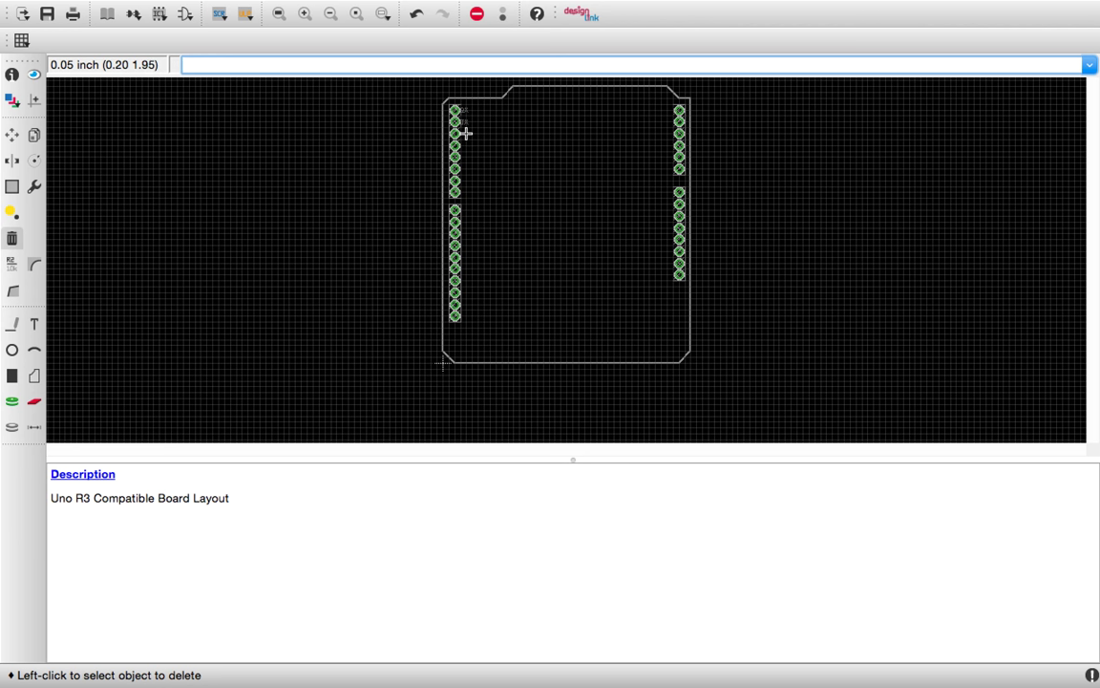
{"action": "mouse_move", "coordinate": [681, 328]}
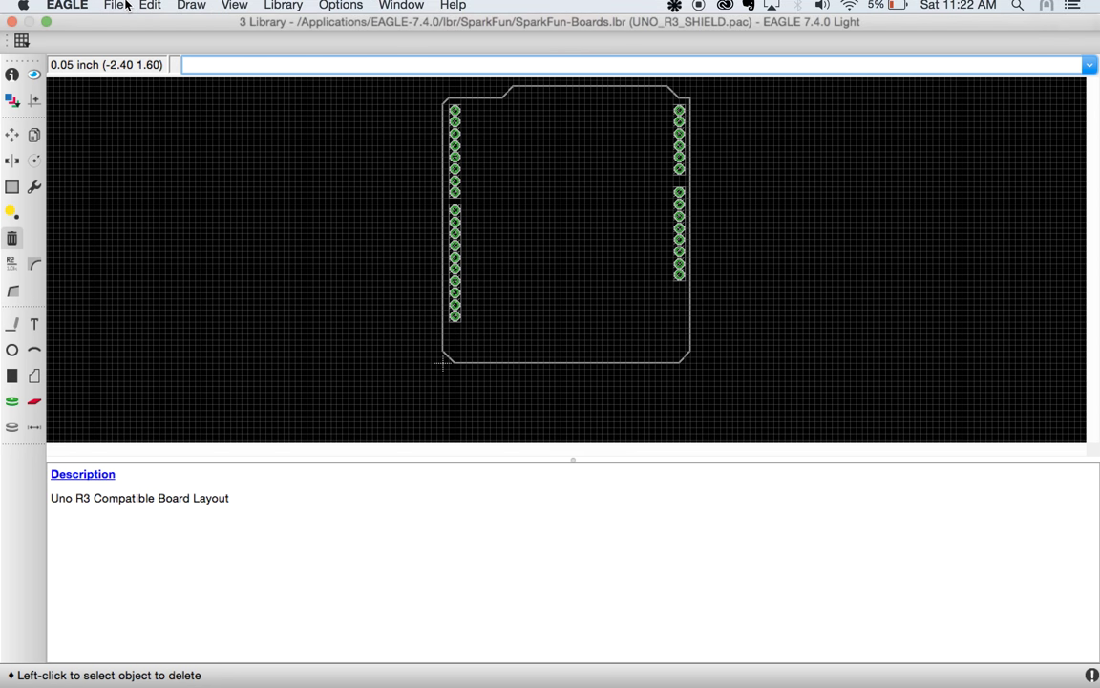
Choose File > Save as for the library
{"action": "left_click", "coordinate": [113, 9]}
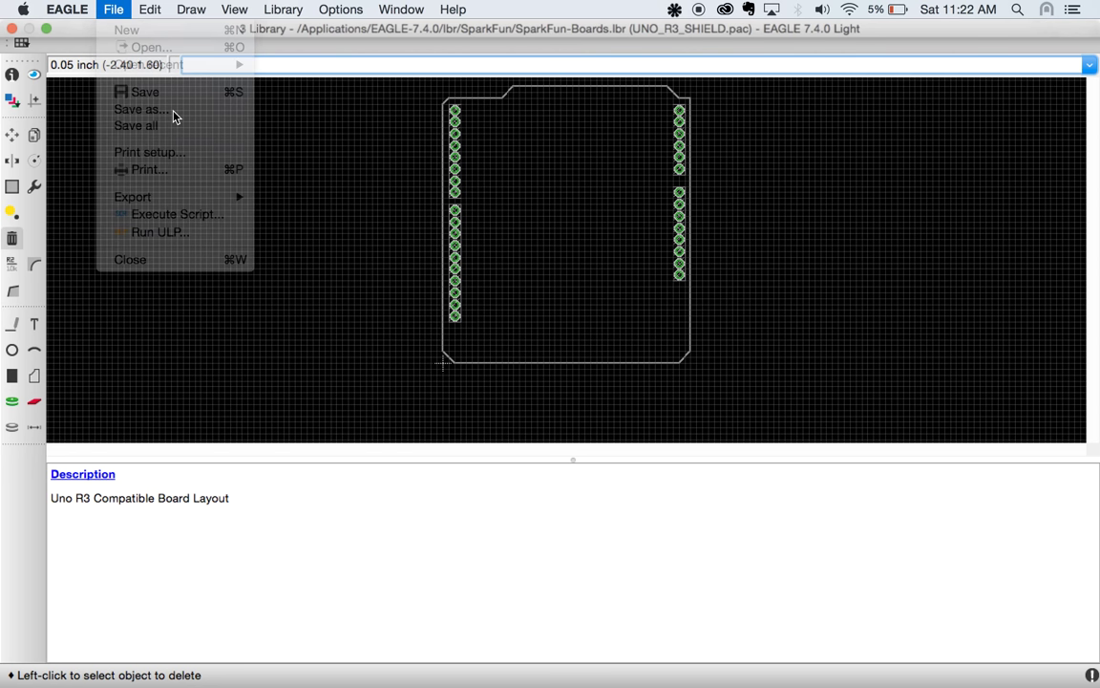
{"action": "left_click", "coordinate": [139, 109]}
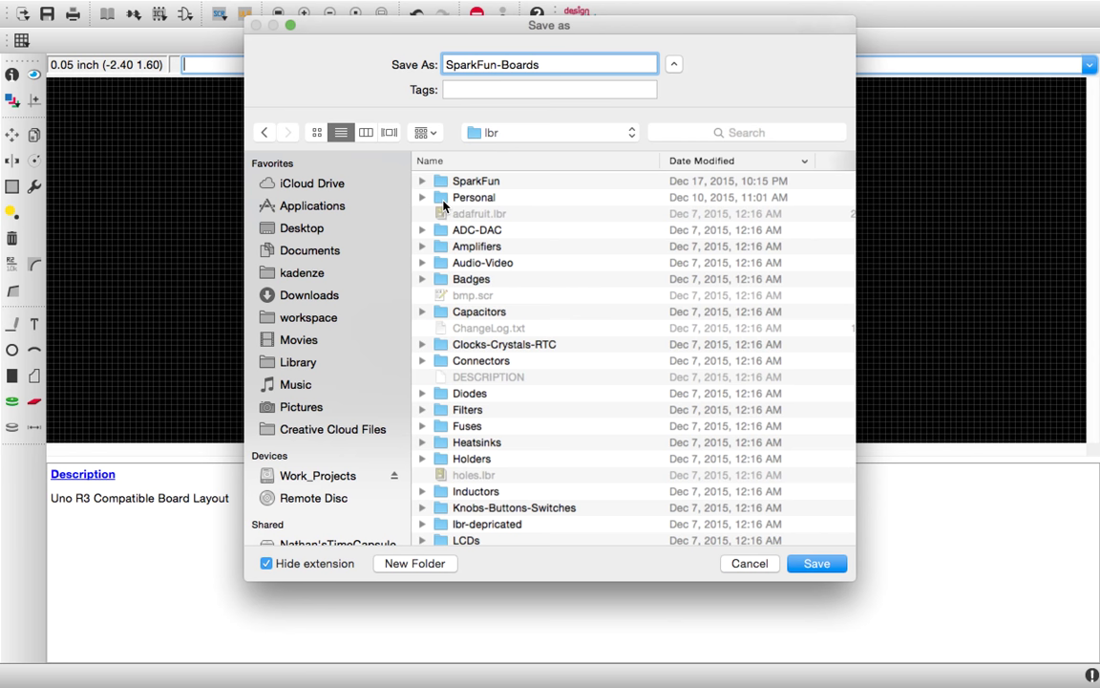
Save the library as Nathans-Boards in the Personal folder
{"action": "double_click", "coordinate": [474, 197]}
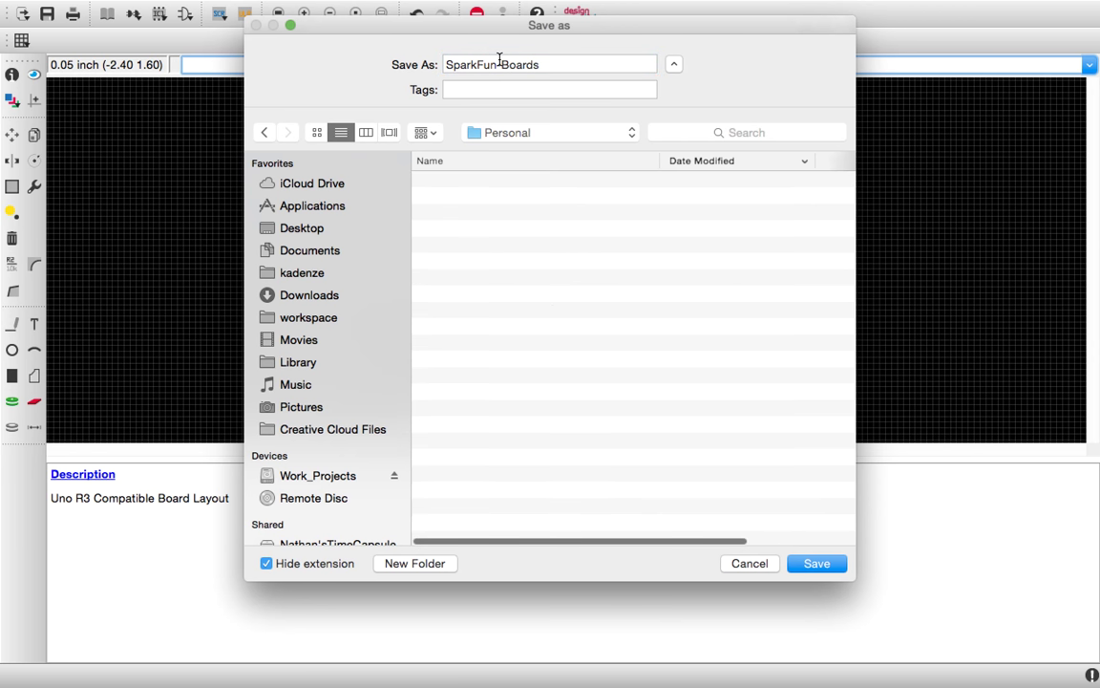
{"action": "type", "text": "Nathans-Boards"}
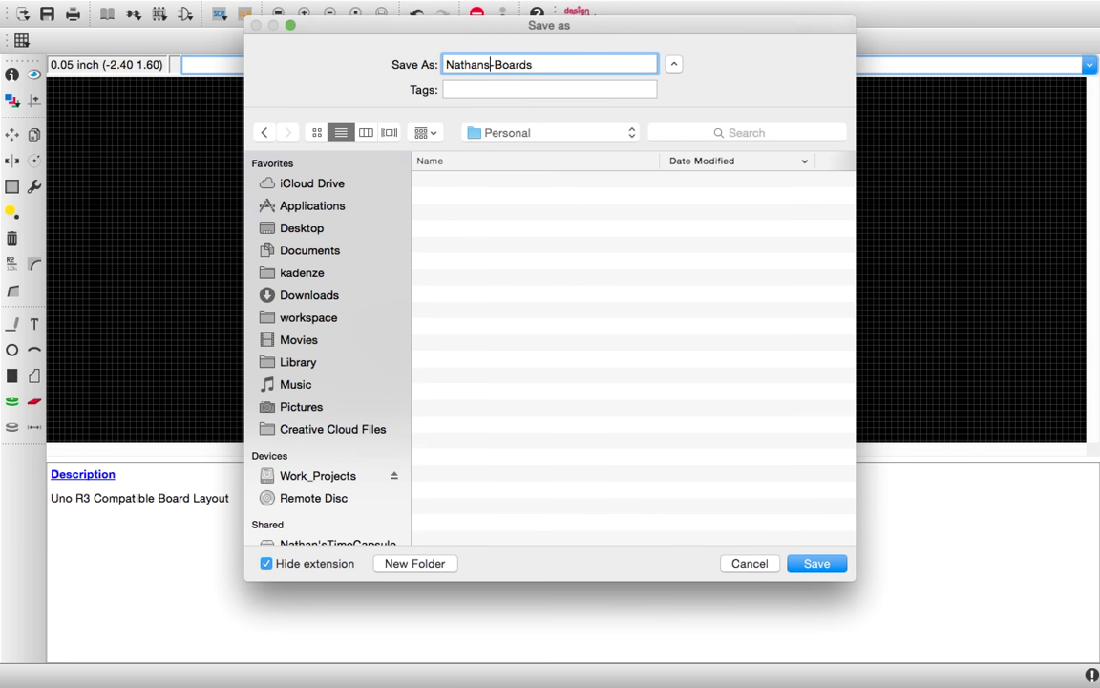
{"action": "left_click", "coordinate": [816, 562]}
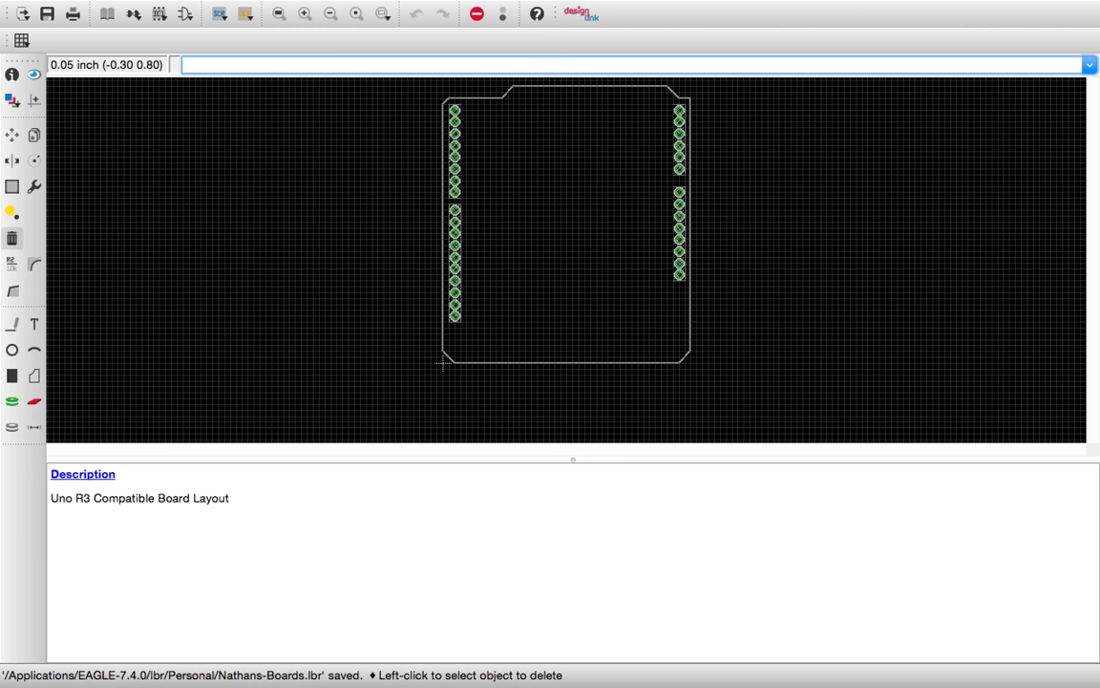
{"action": "mouse_move", "coordinate": [392, 103]}
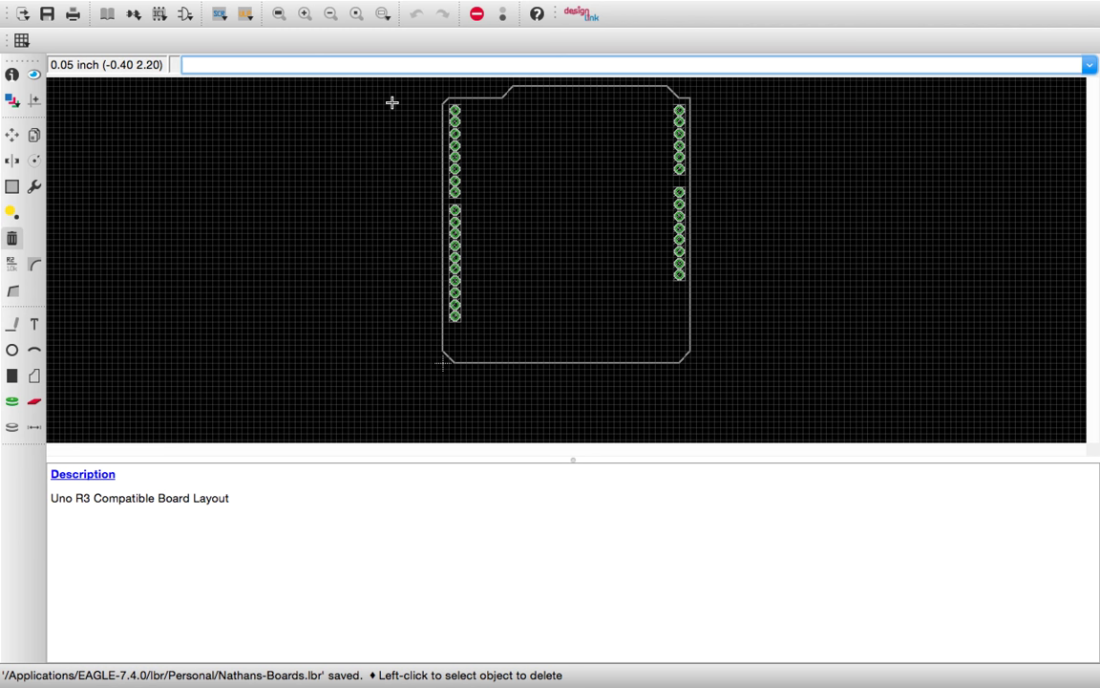